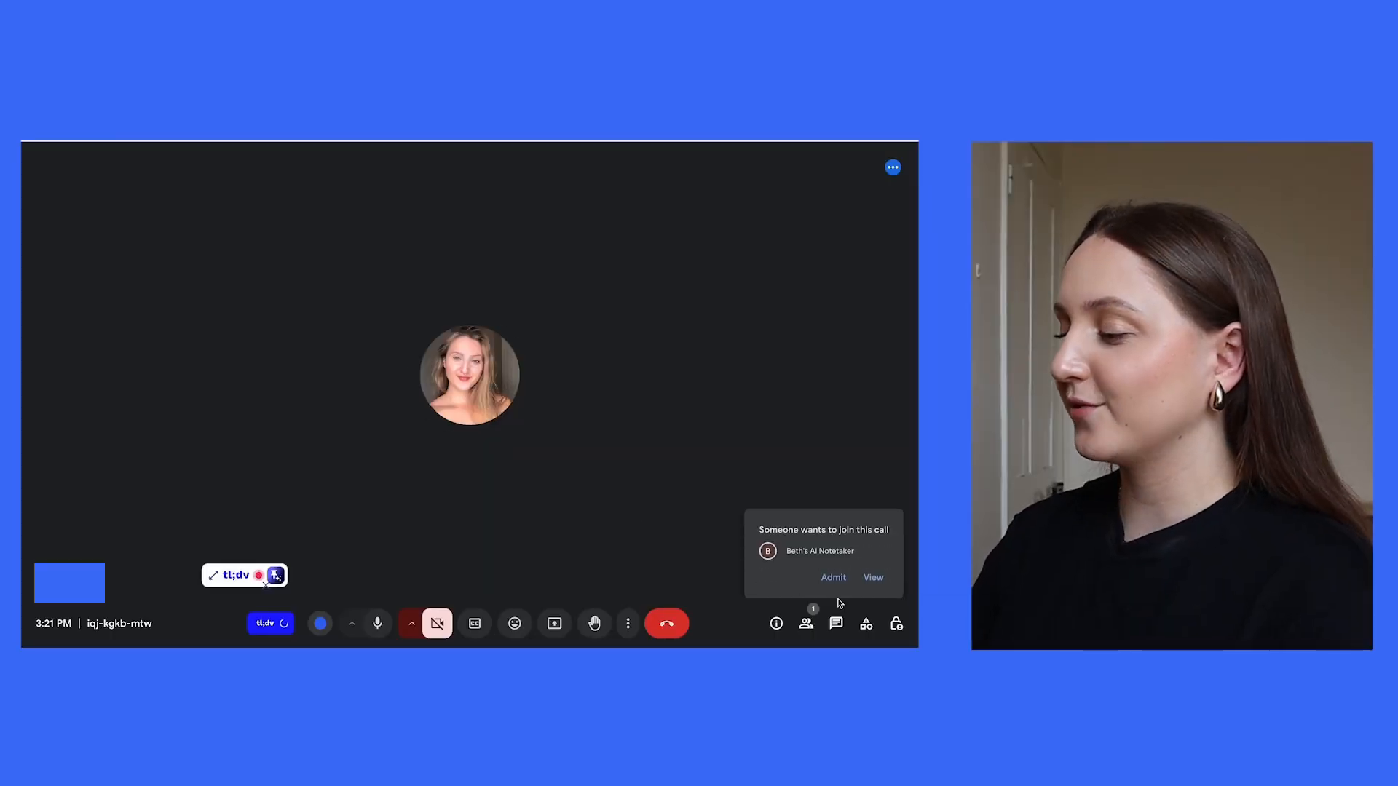
Step: Admit the waiting AI notetaker into the Google Meet call
left_click(832, 577)
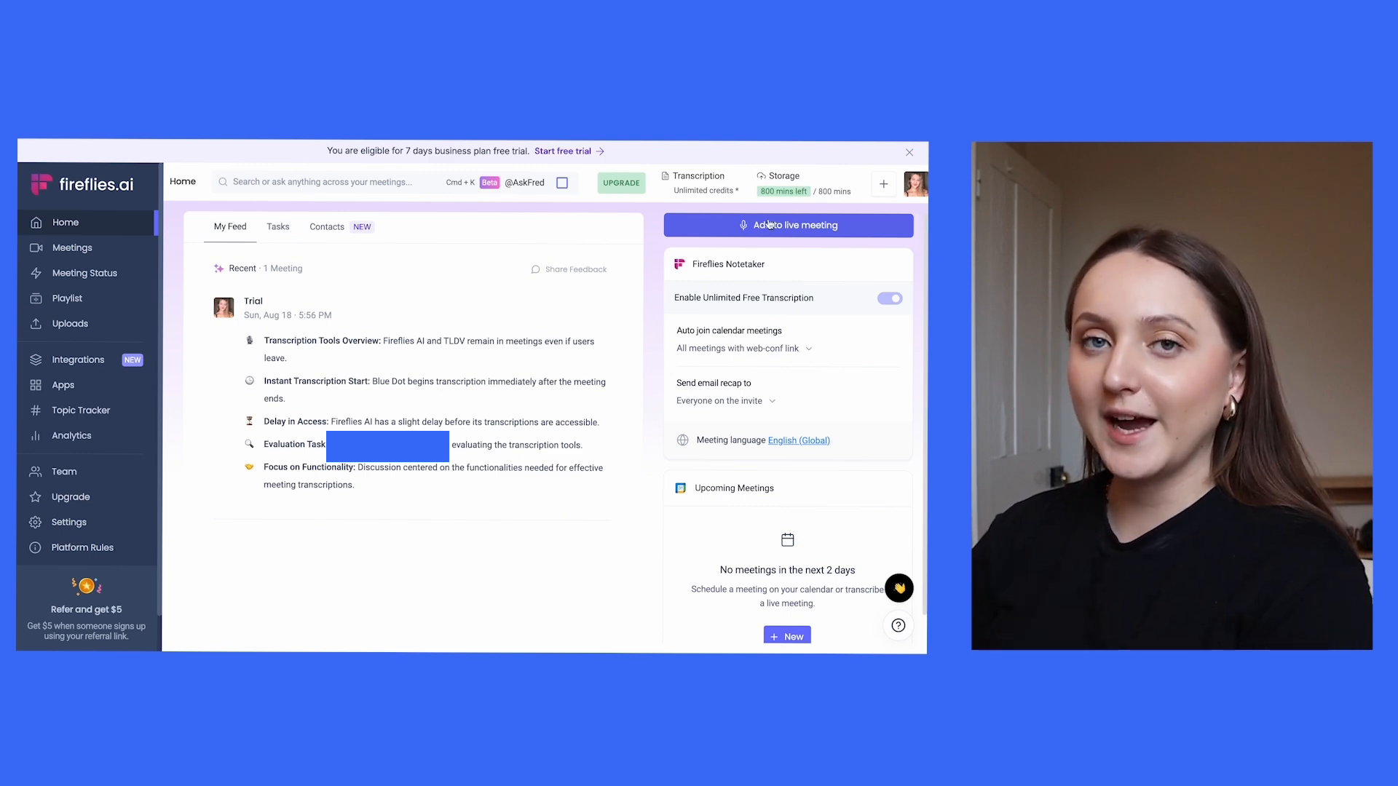
left_click(788, 224)
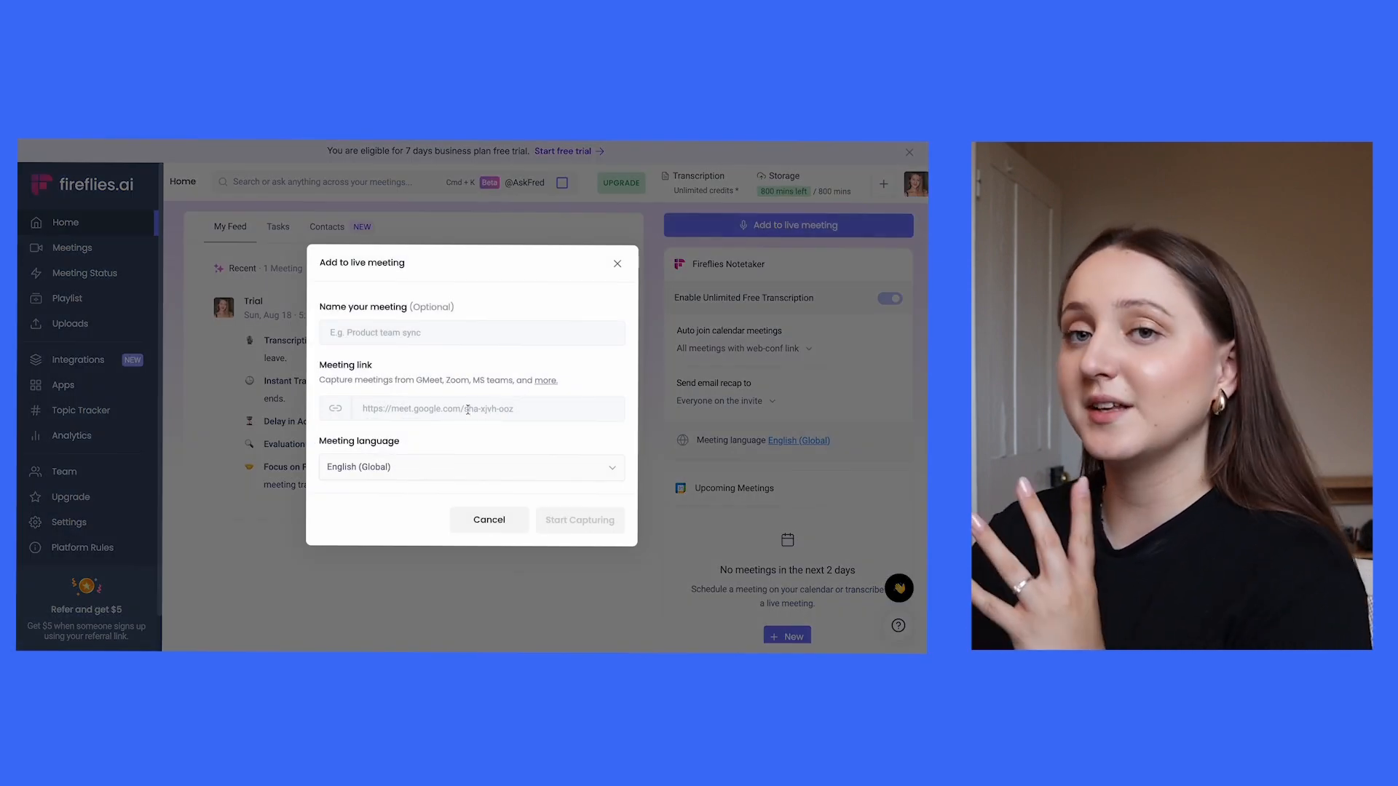
type("https://meet.google.com/jgi-woci-uvu")
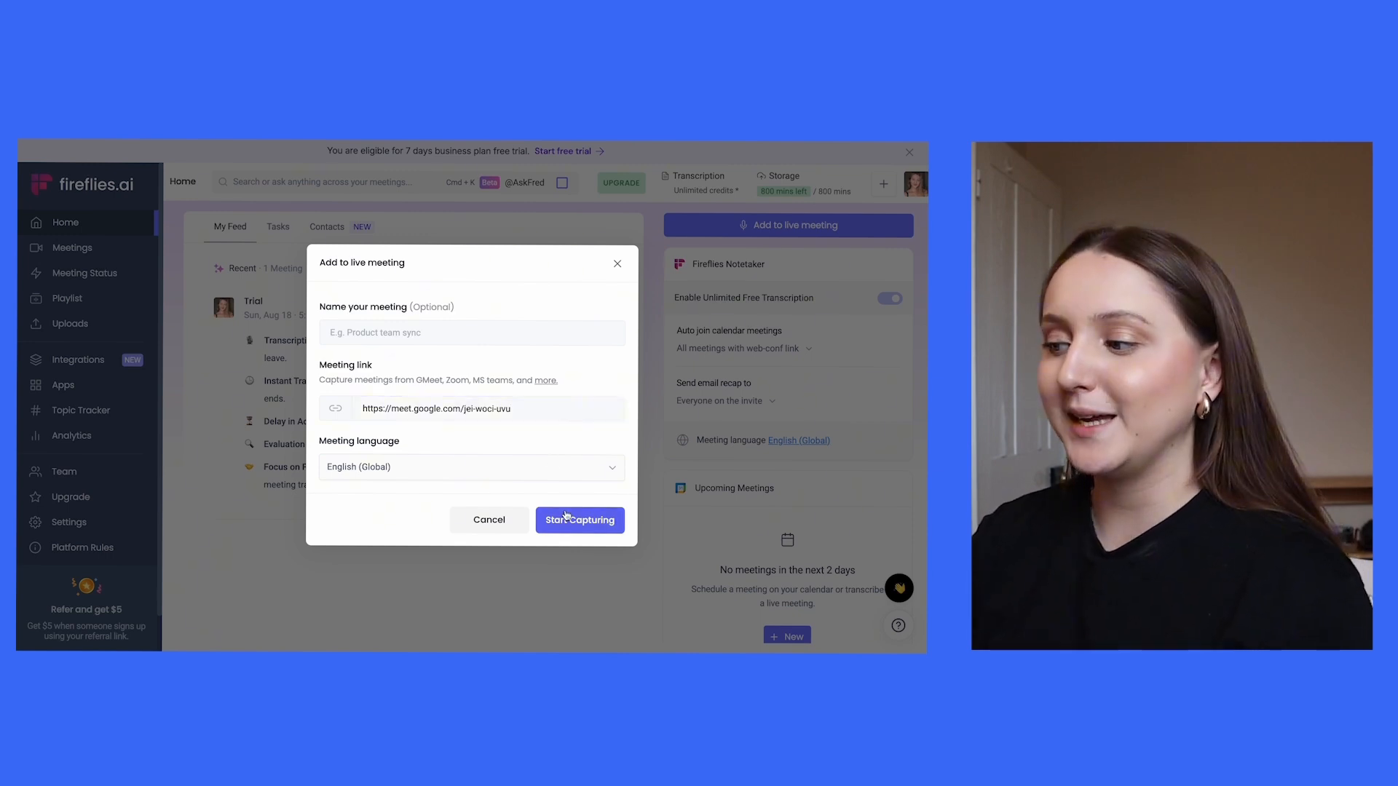
left_click(578, 519)
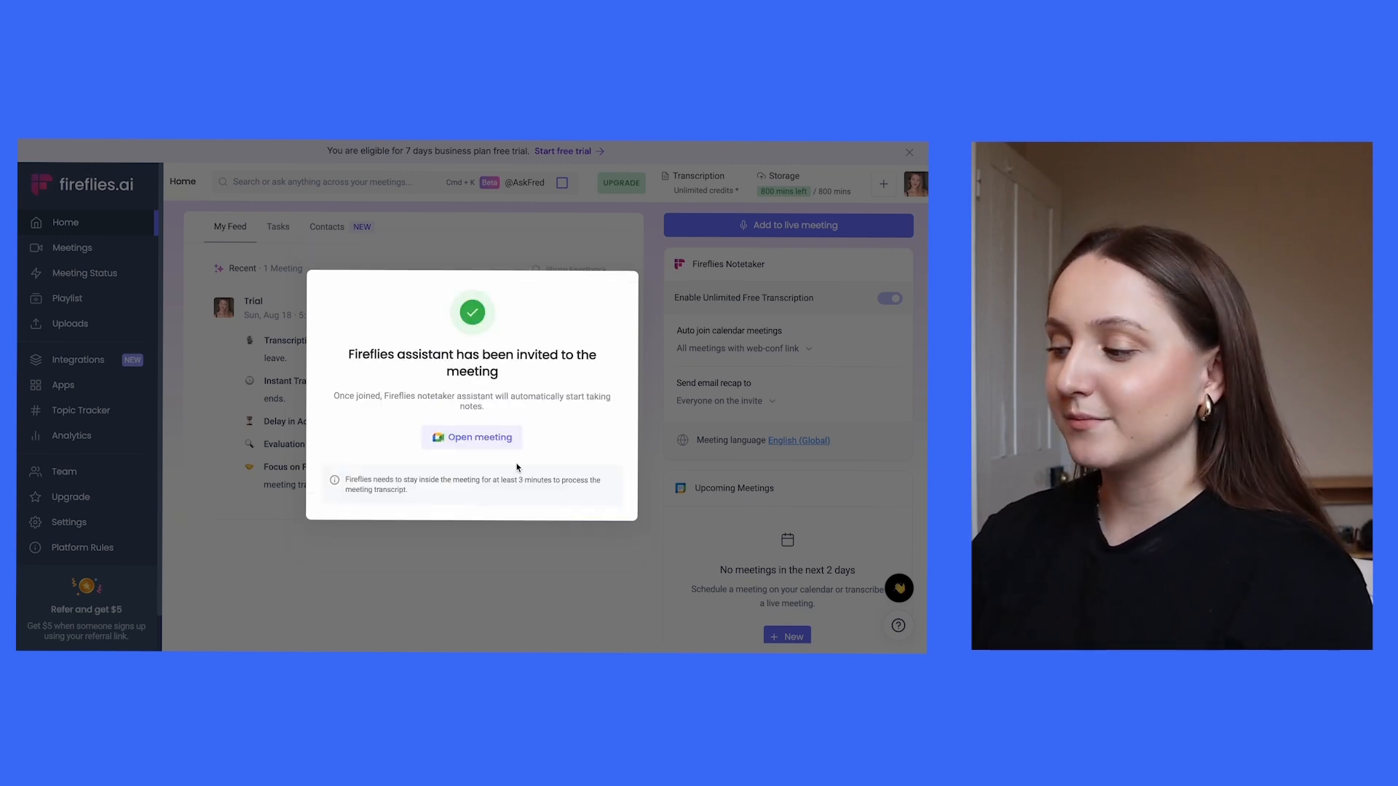
left_click(470, 437)
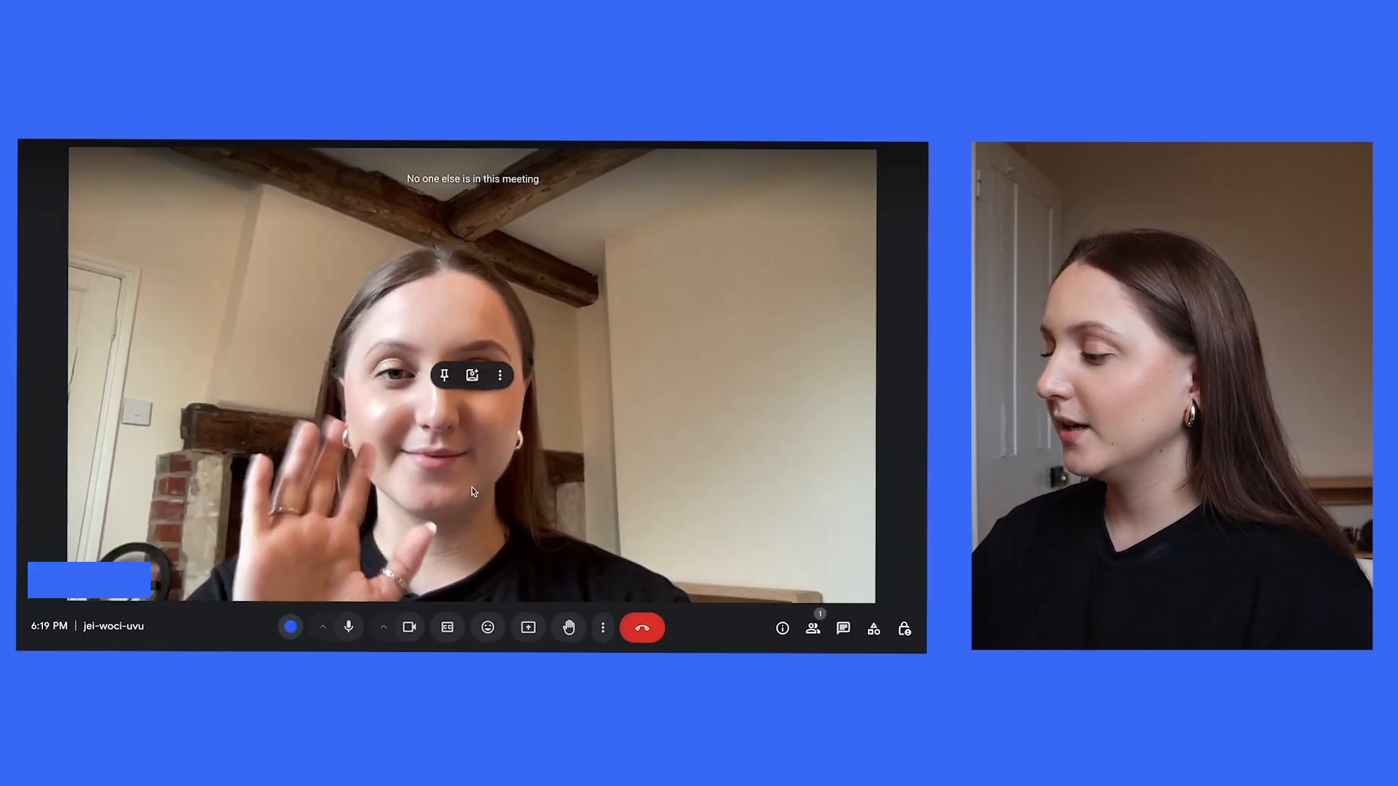
Step: Turn the camera off and admit the Fireflies.ai Notetaker into the call
left_click(408, 626)
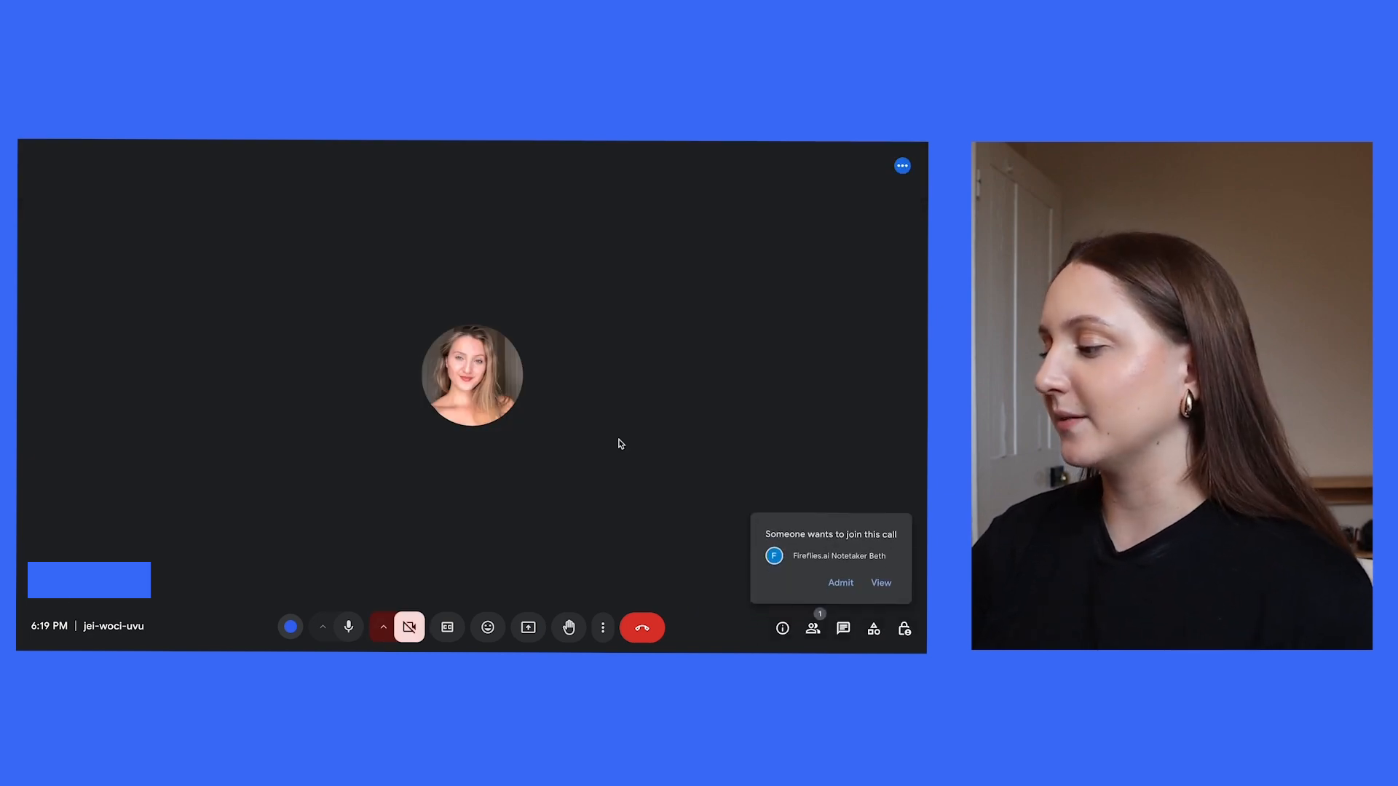
left_click(839, 582)
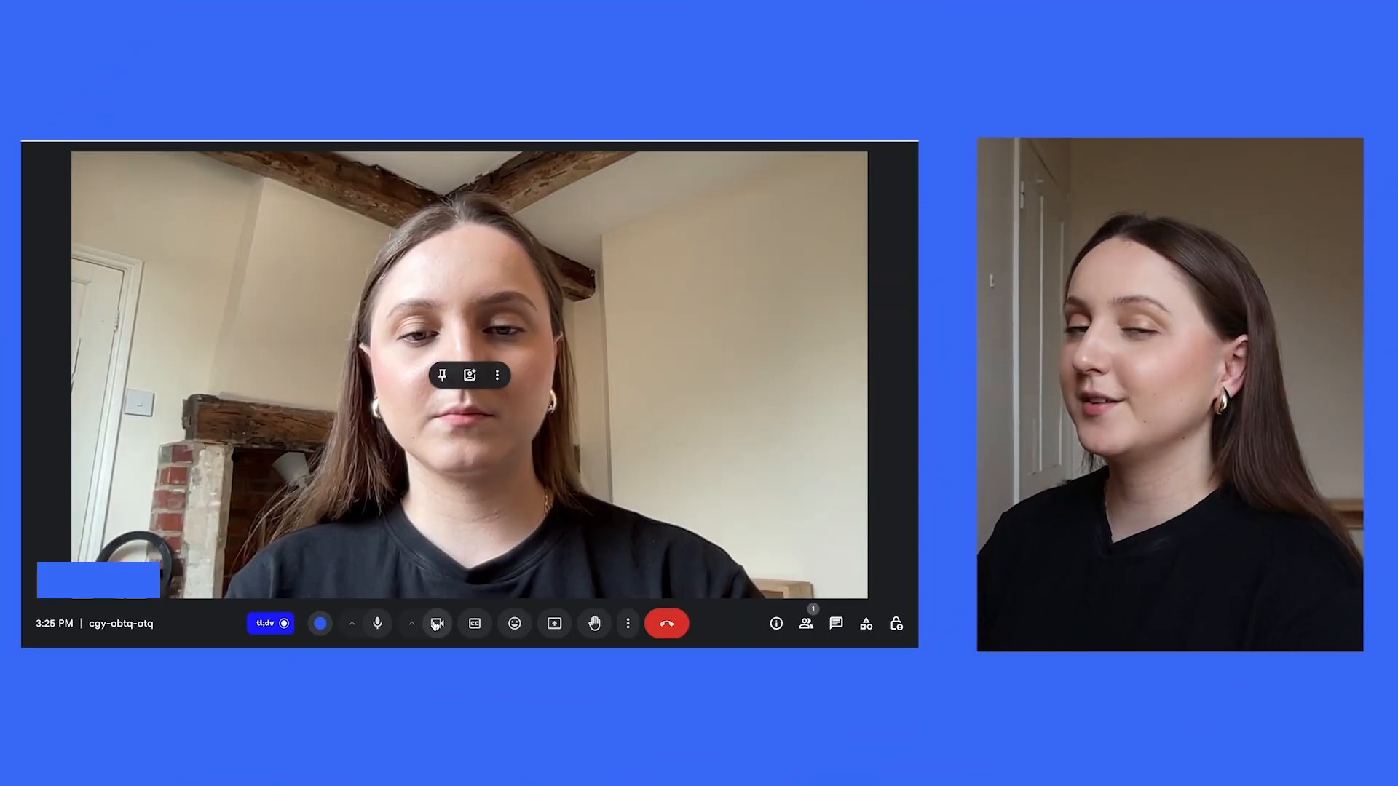
Step: With the camera off, start Bluedot taking notes, then leave the call
left_click(437, 623)
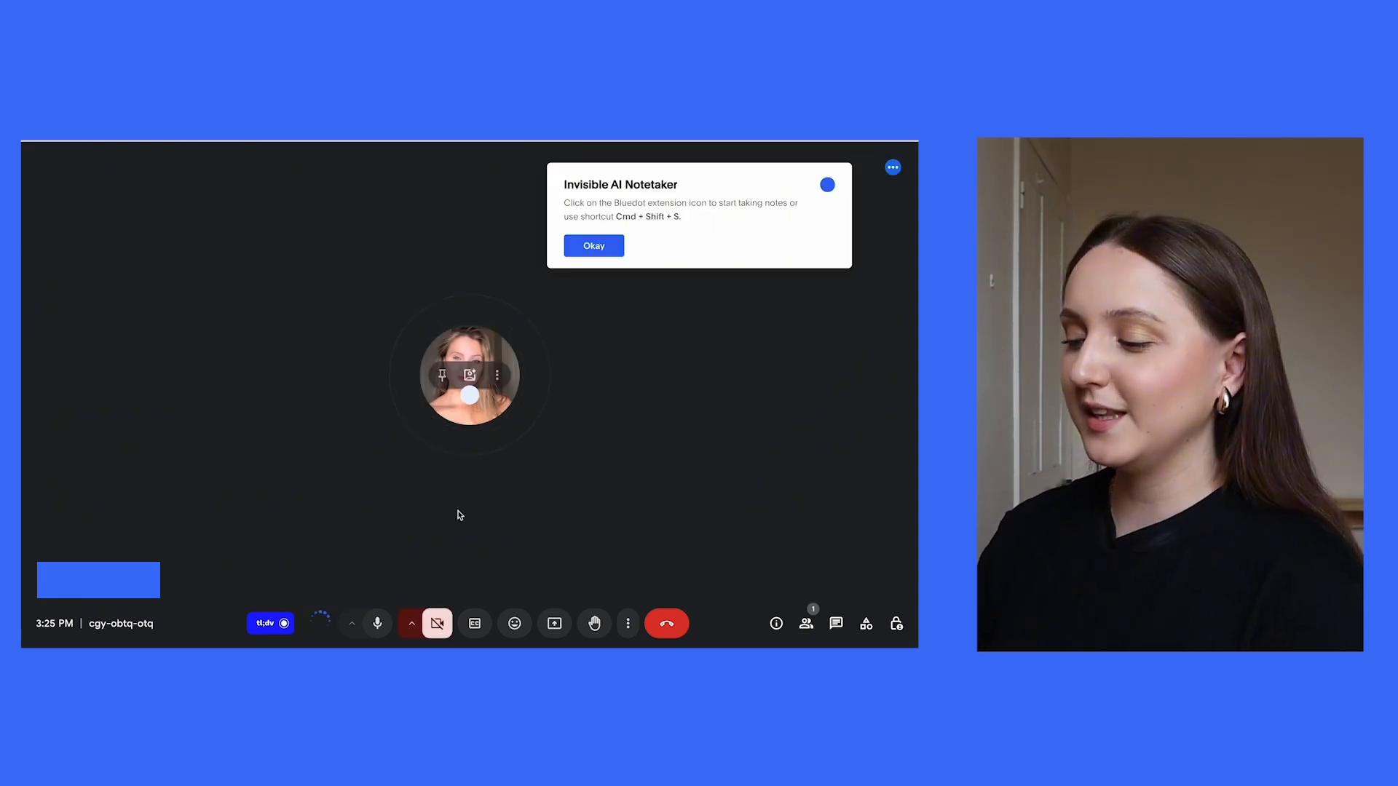
left_click(592, 244)
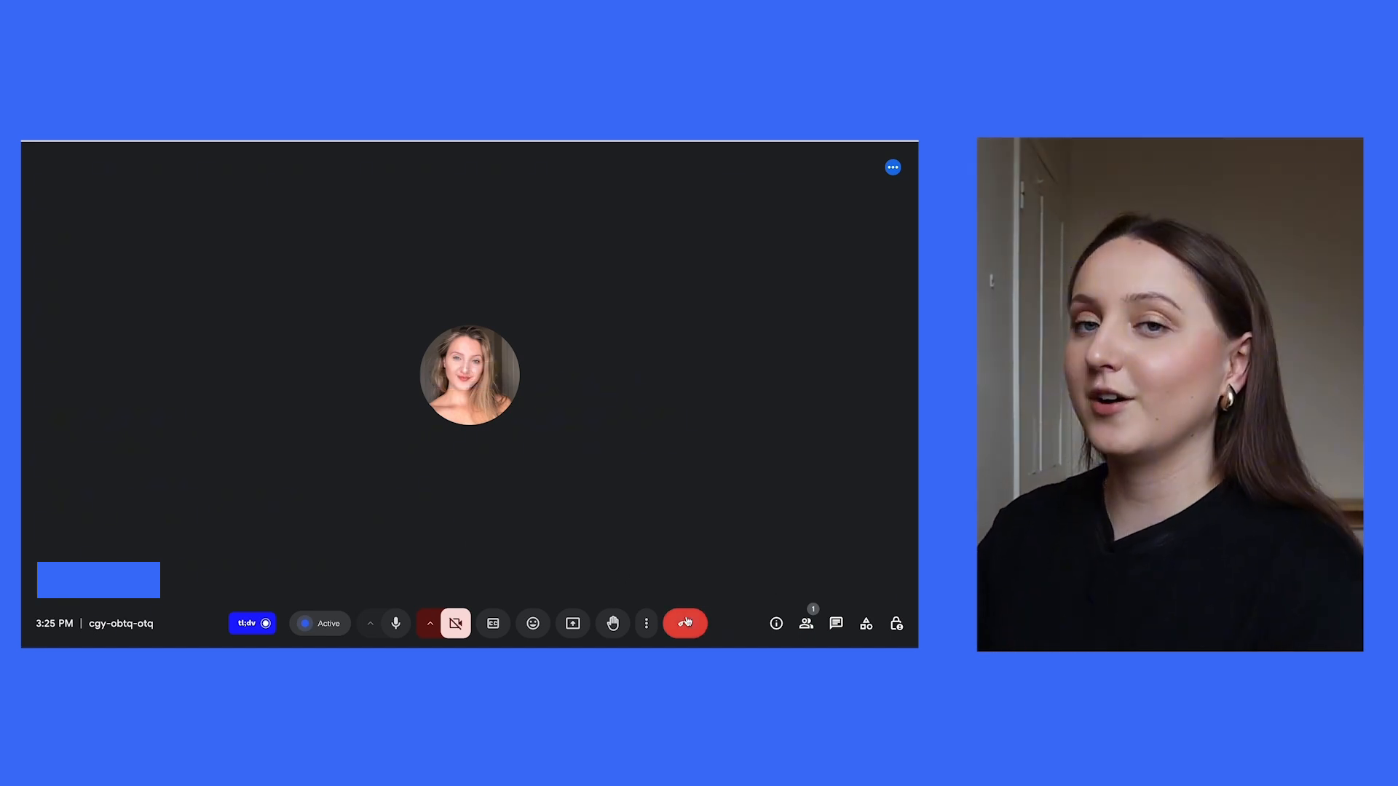
mouse_move(685, 623)
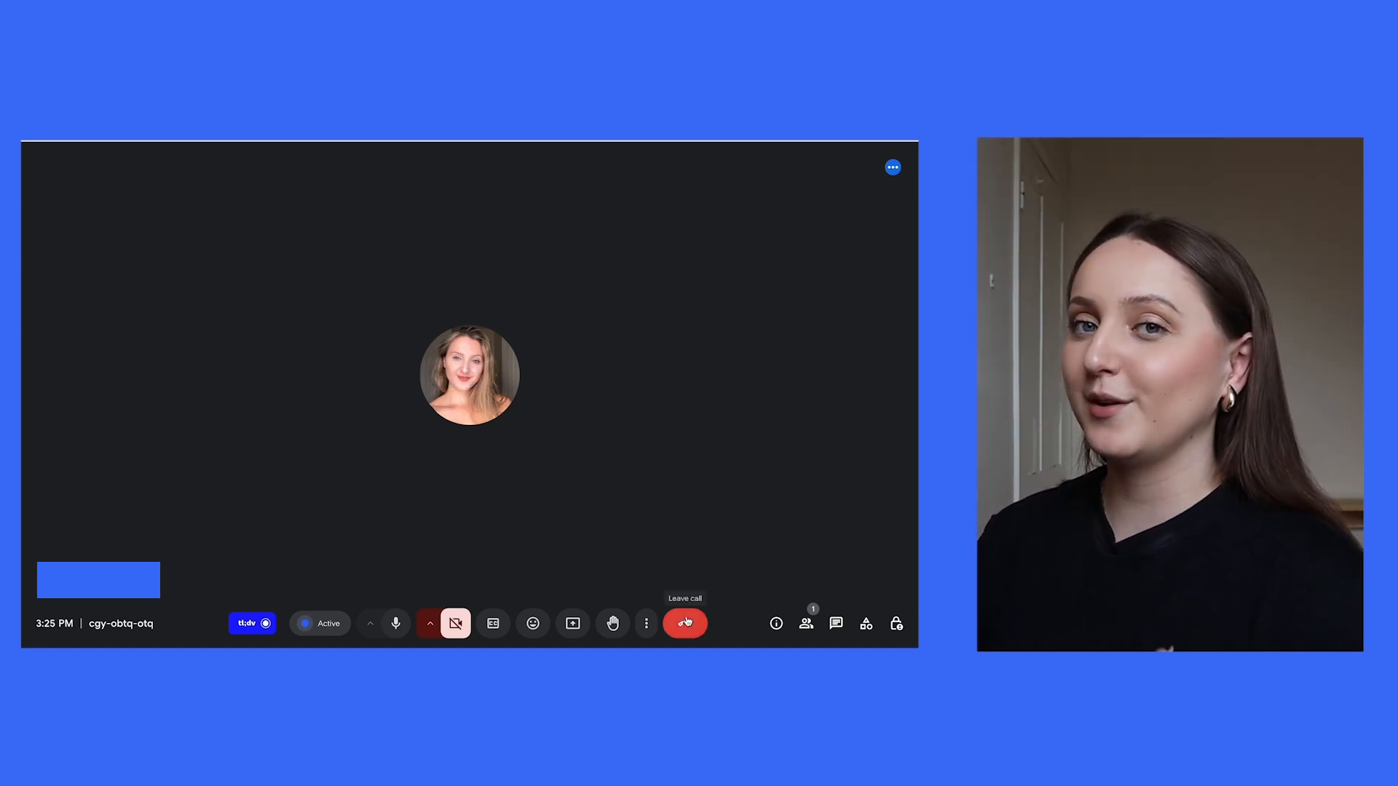
left_click(684, 622)
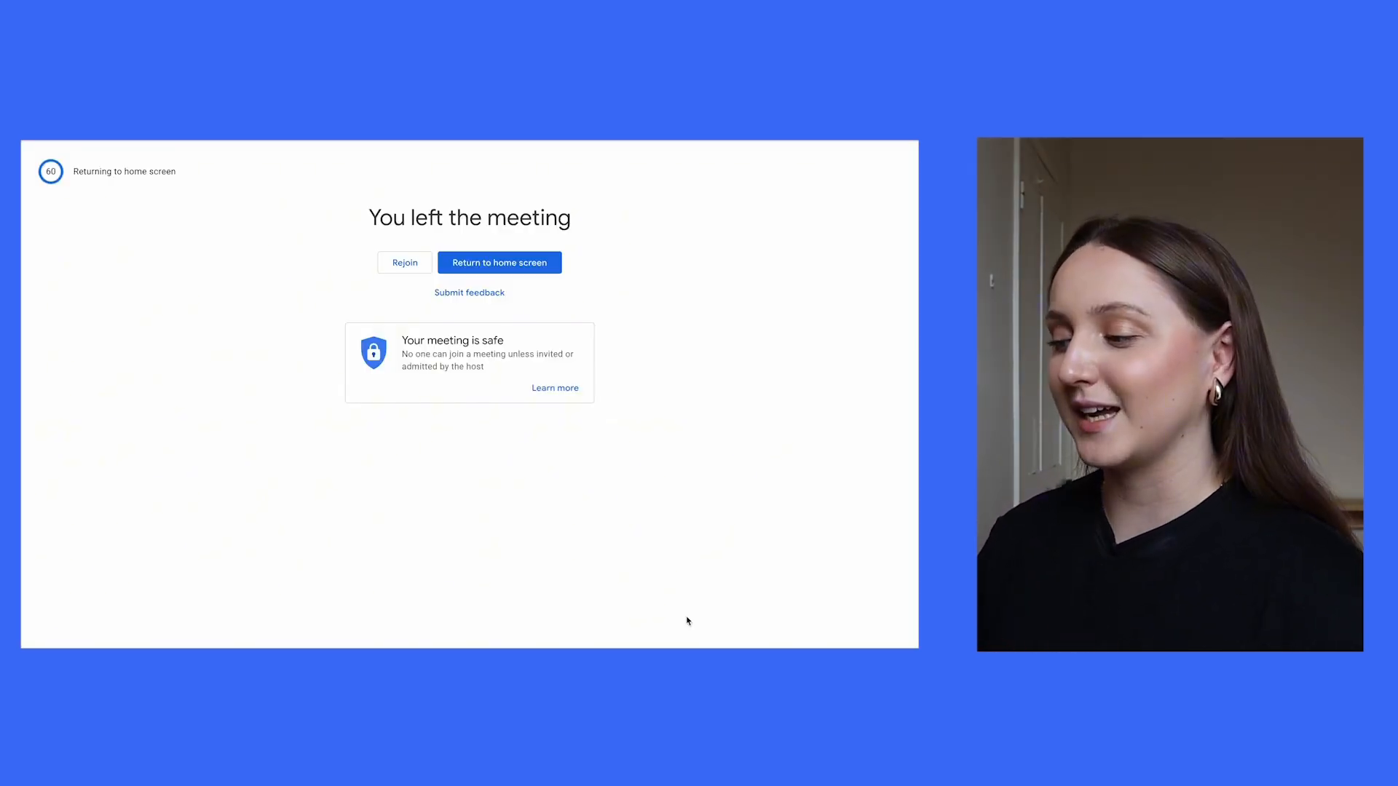
left_click(499, 263)
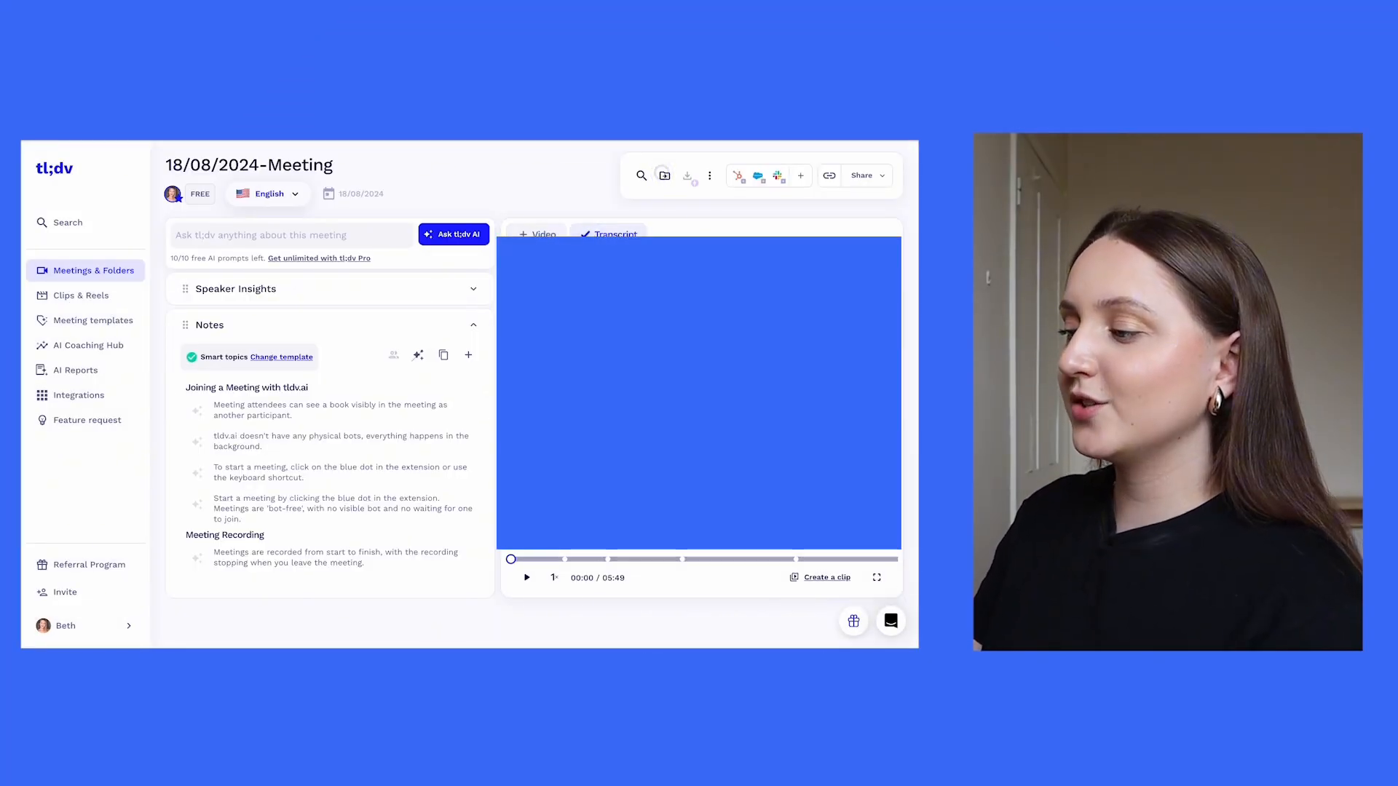
Step: Open the 18/08/2024 meeting recording in tl;dv to view its notes
left_click(613, 235)
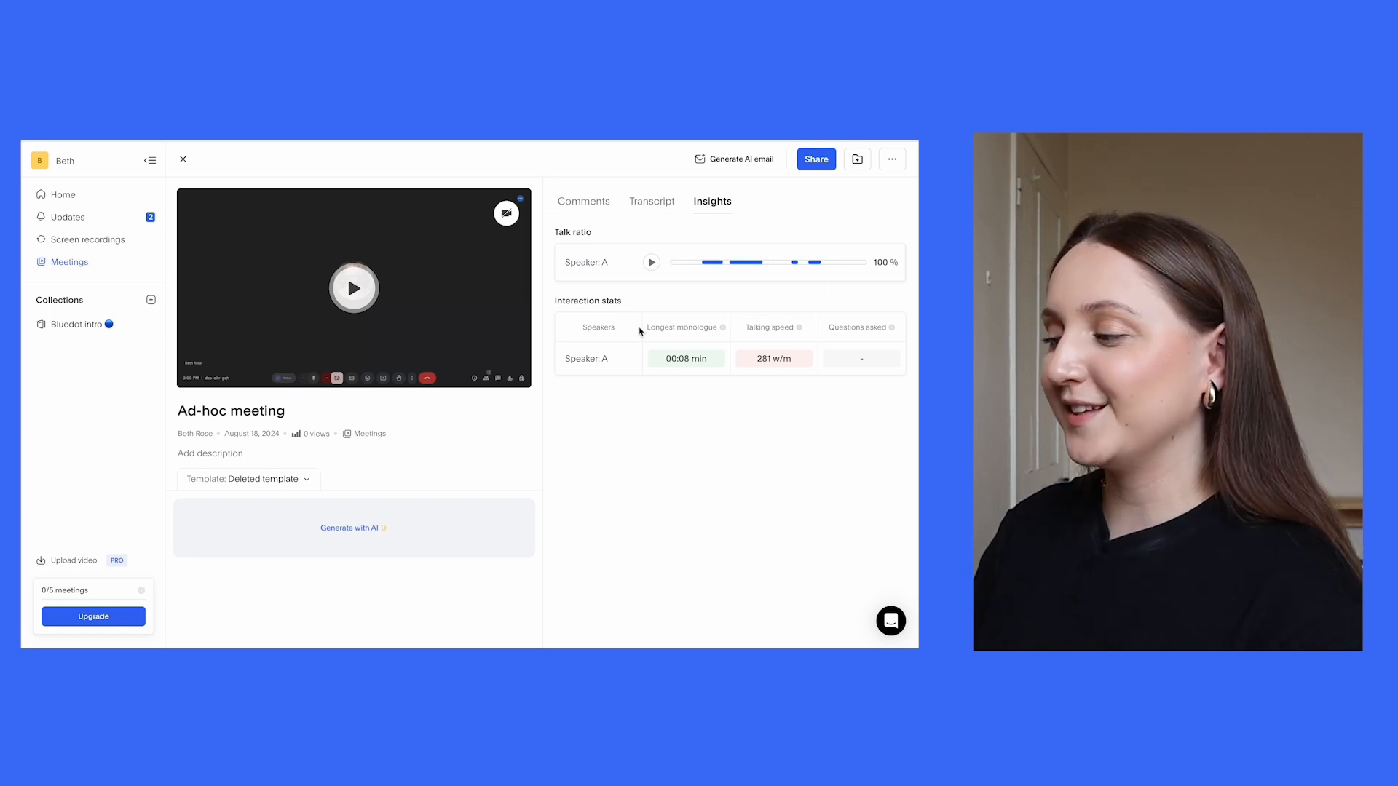
mouse_move(636, 425)
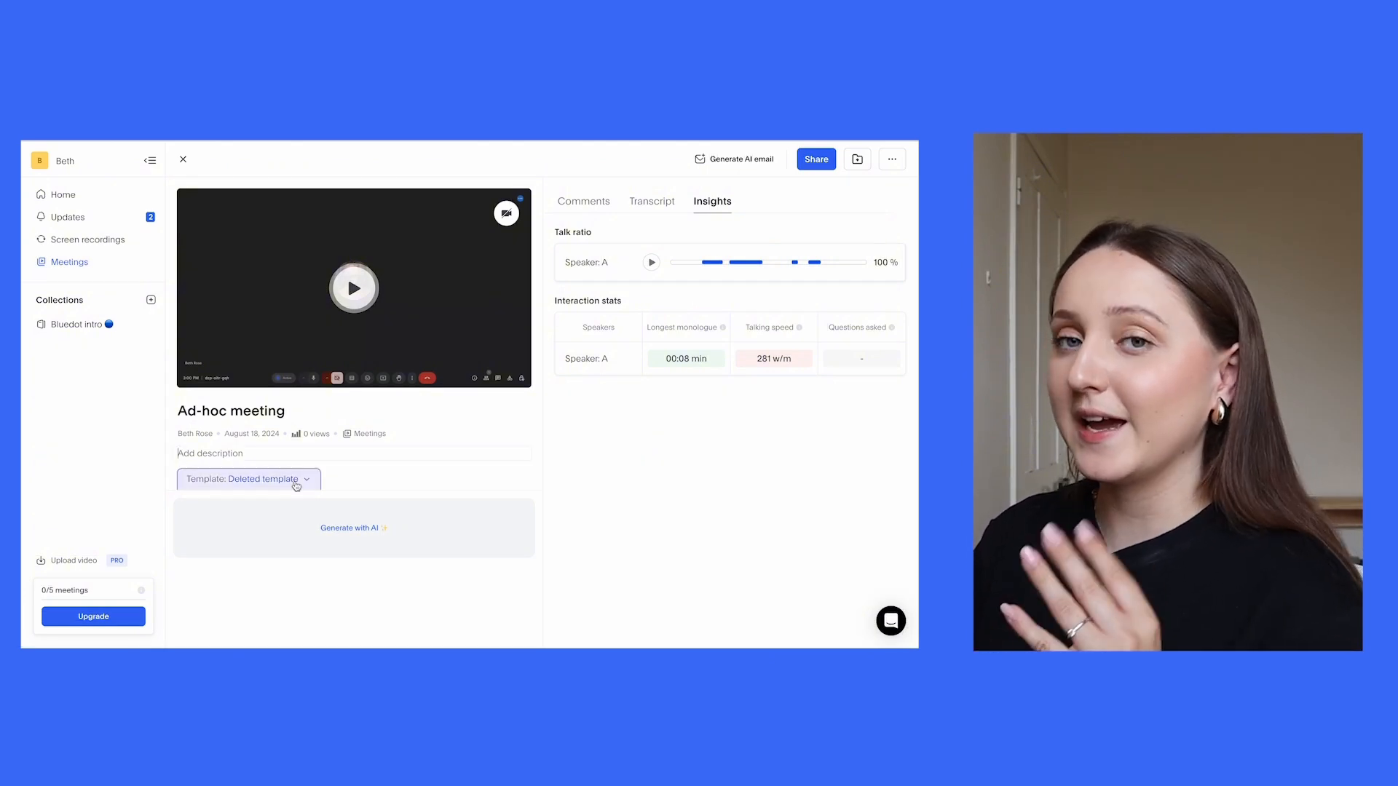
Step: Create a 'Bluedot vs Fireflies.ai vs TLDV' notes template asking 'Which Ai note takers use bots?'
left_click(248, 479)
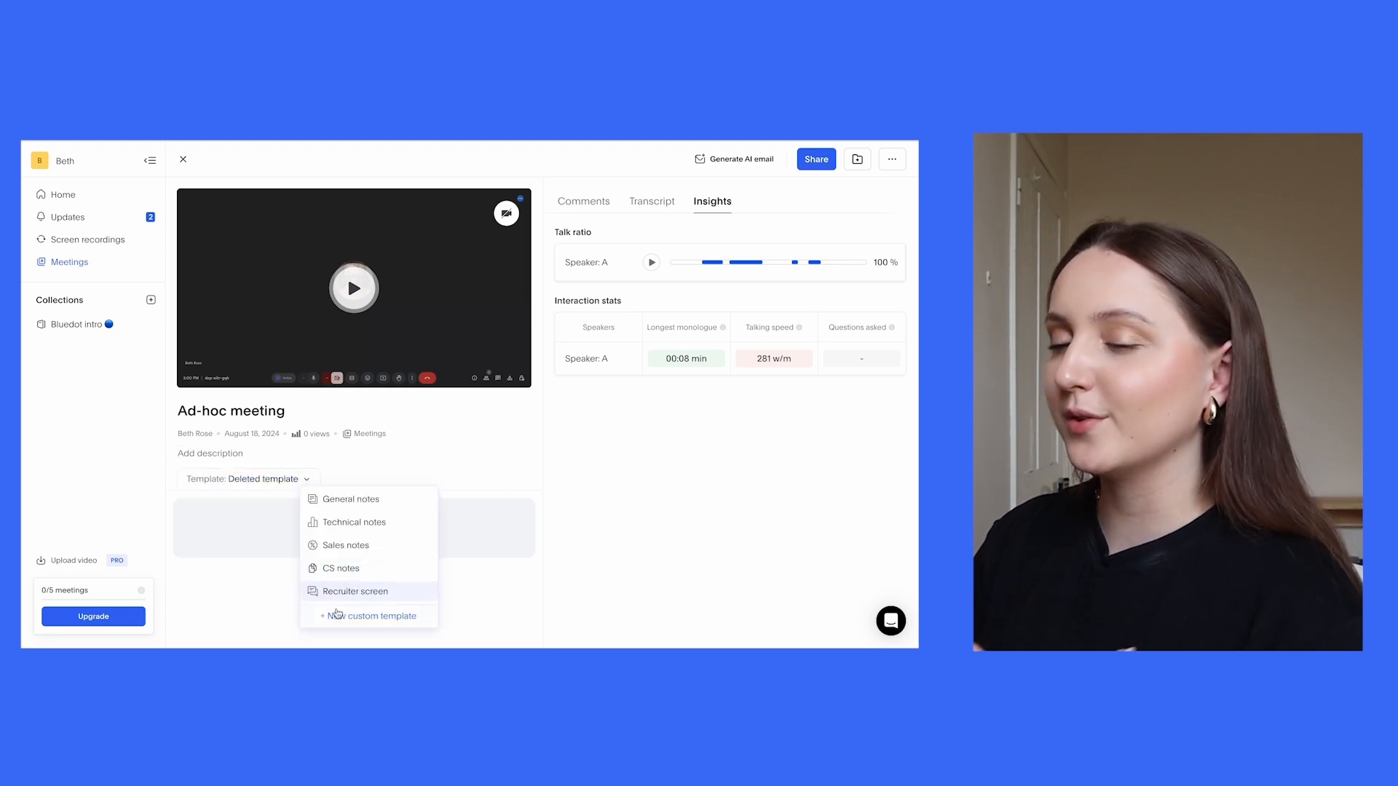
left_click(368, 616)
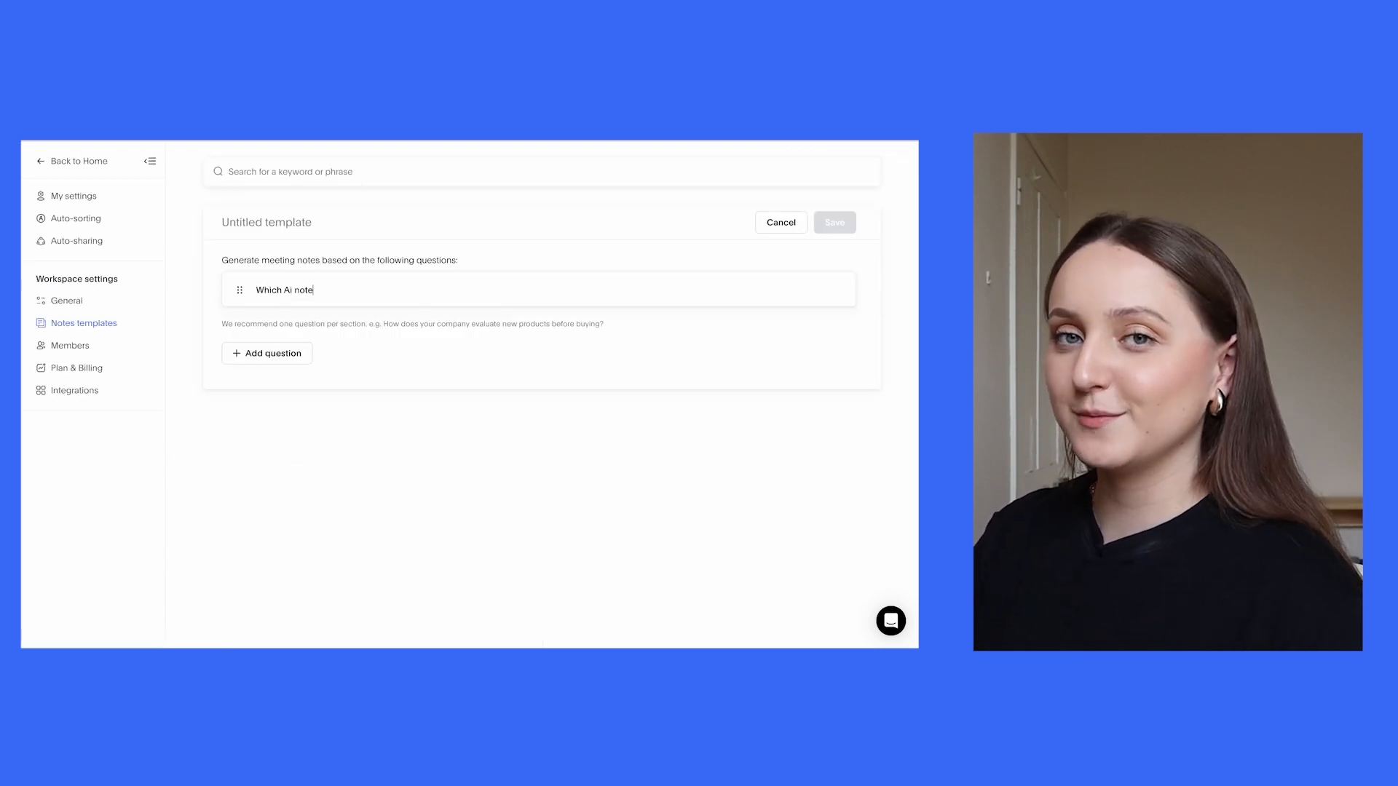
type("takers use bots?")
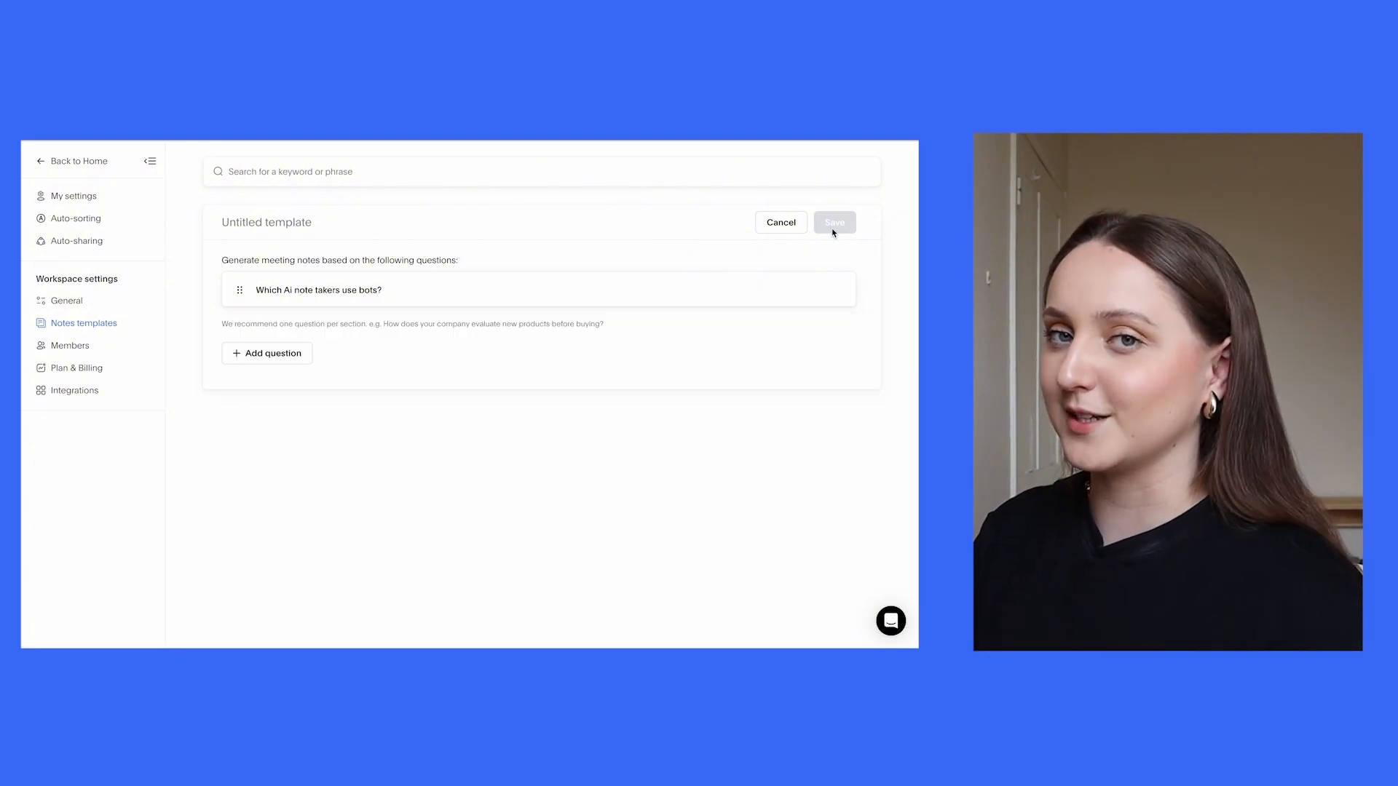
type("Bluedot vs")
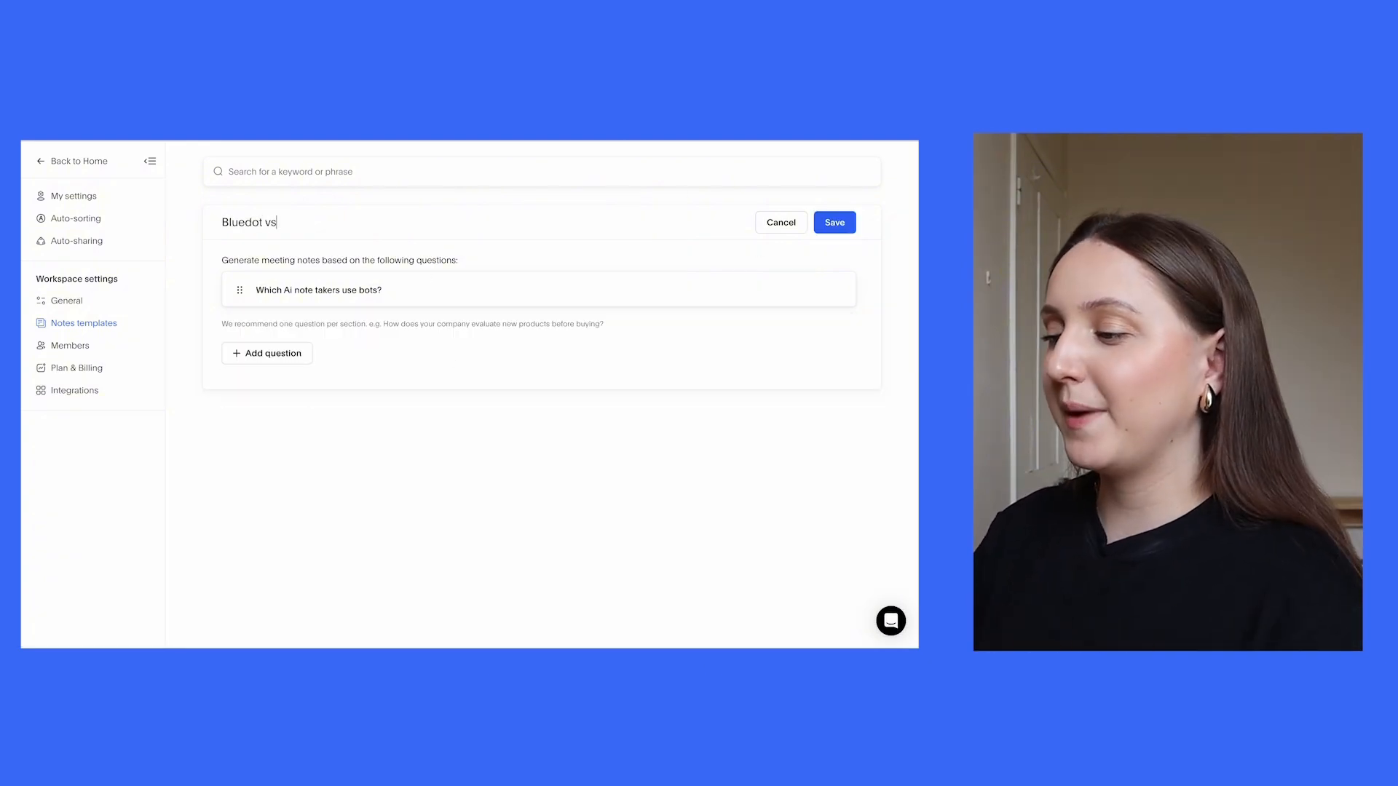
type("Fireflies.ai vs TLDV")
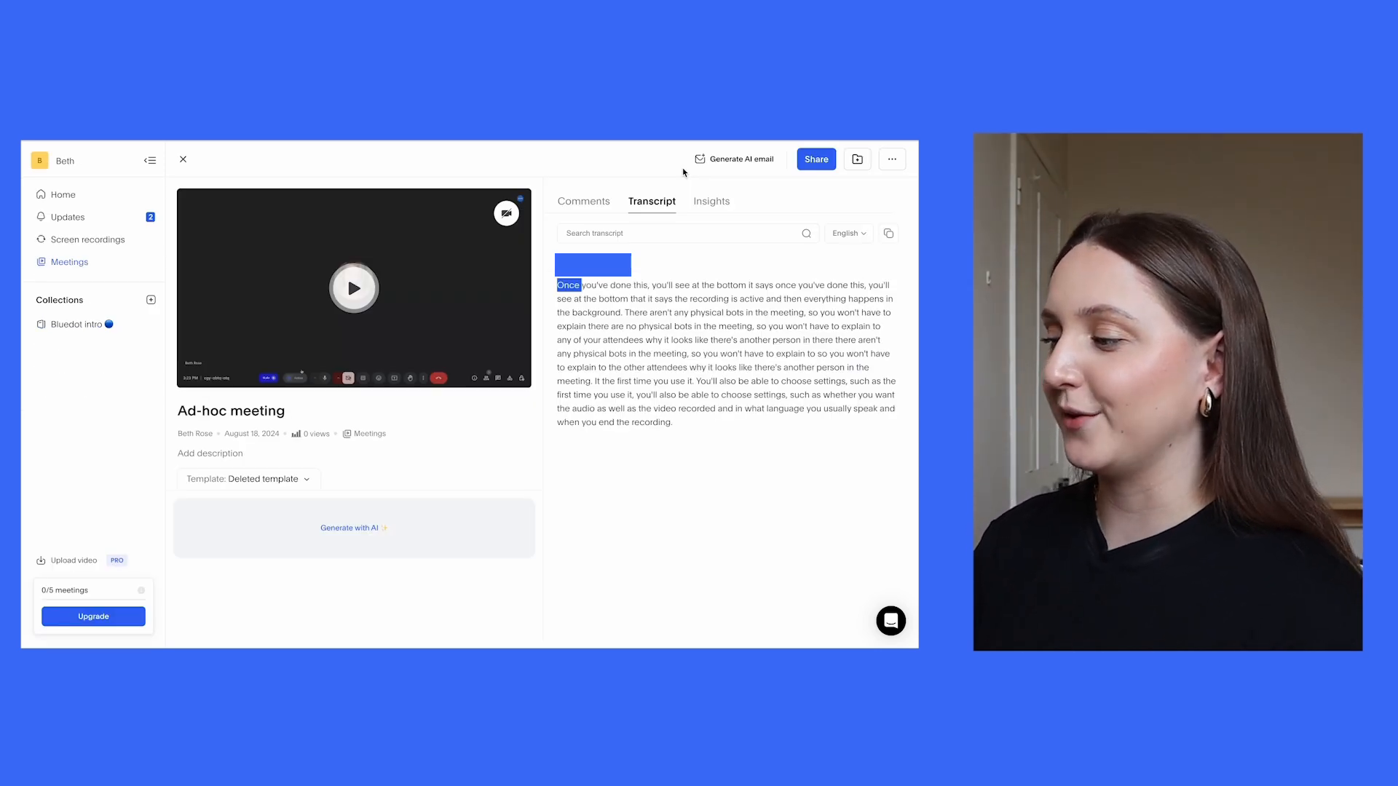
Step: Generate an AI follow-up email for the Ad-hoc meeting
left_click(735, 159)
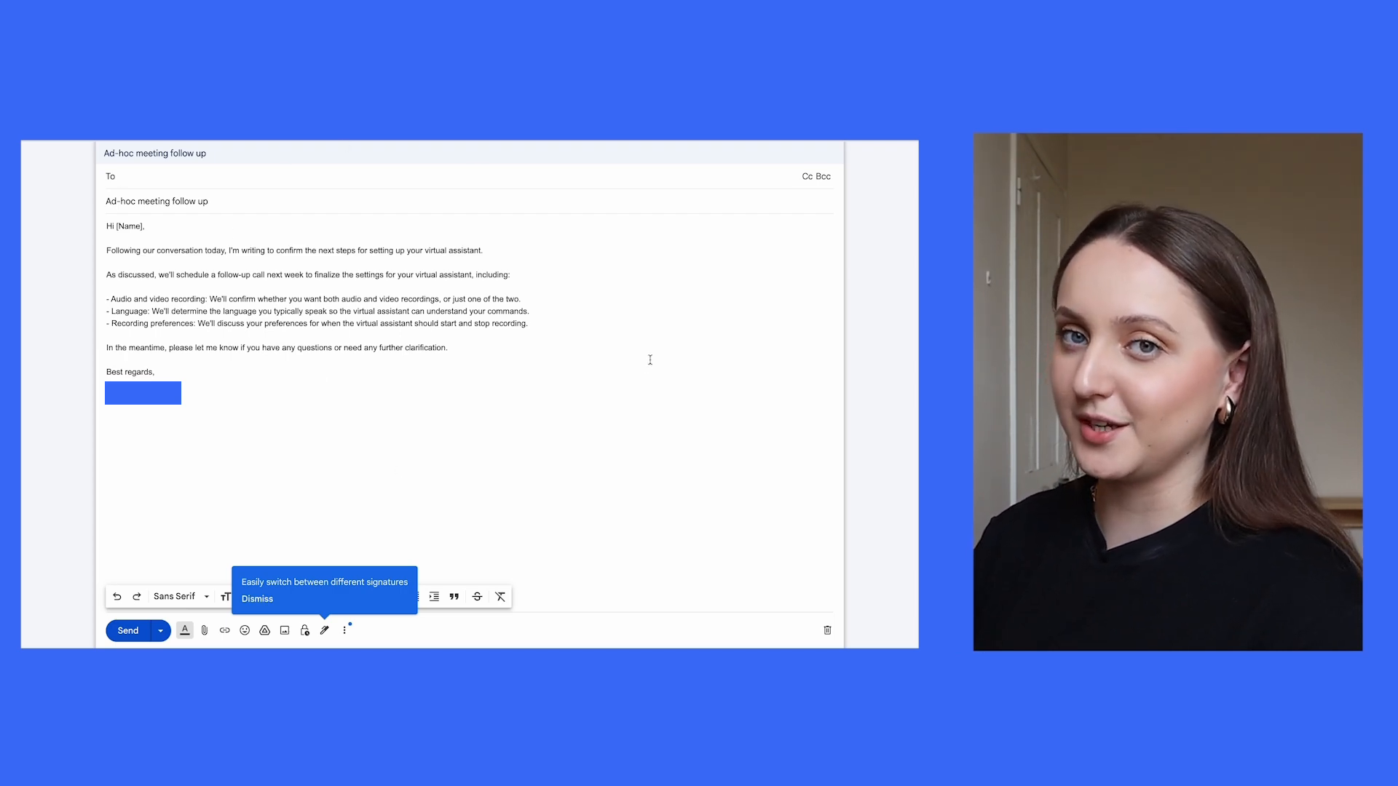
left_click(76, 370)
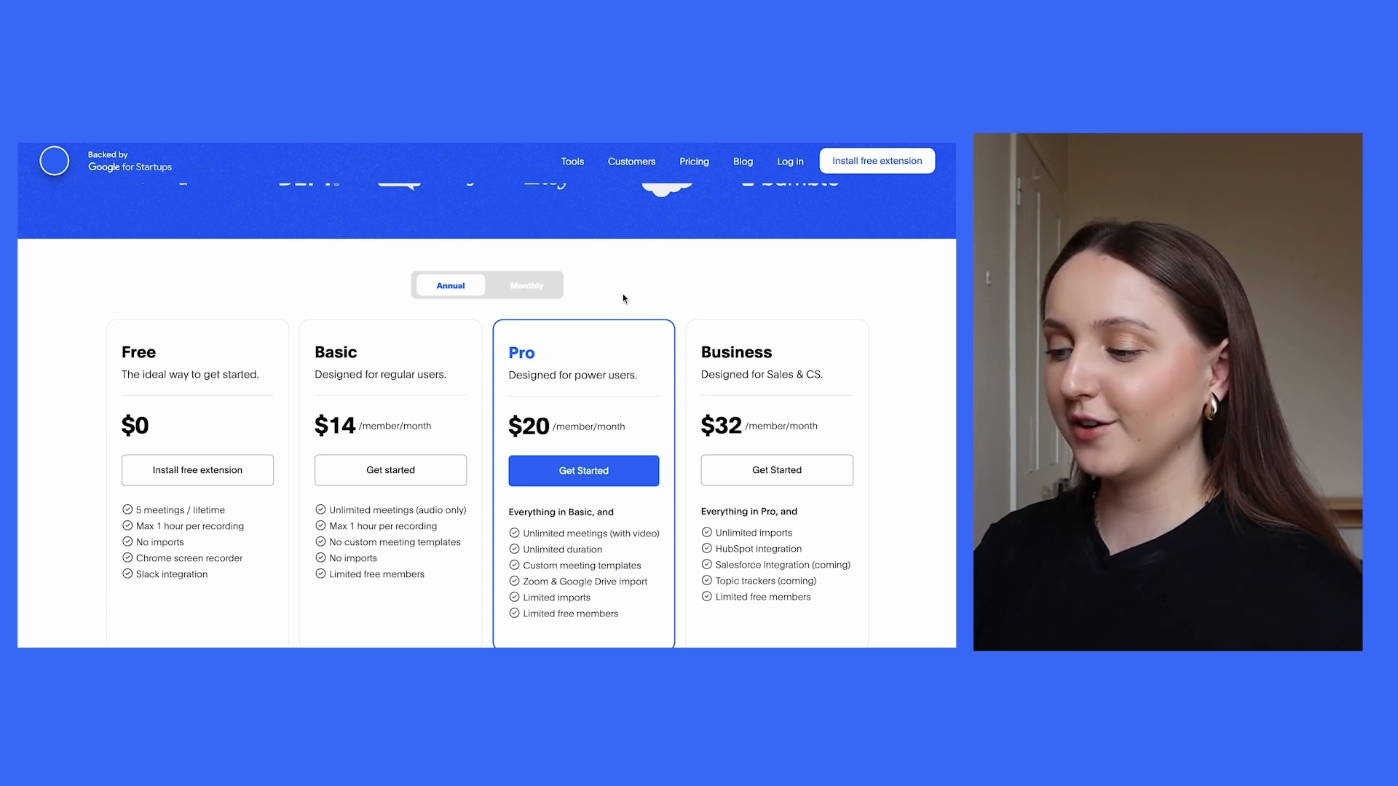
mouse_move(520, 287)
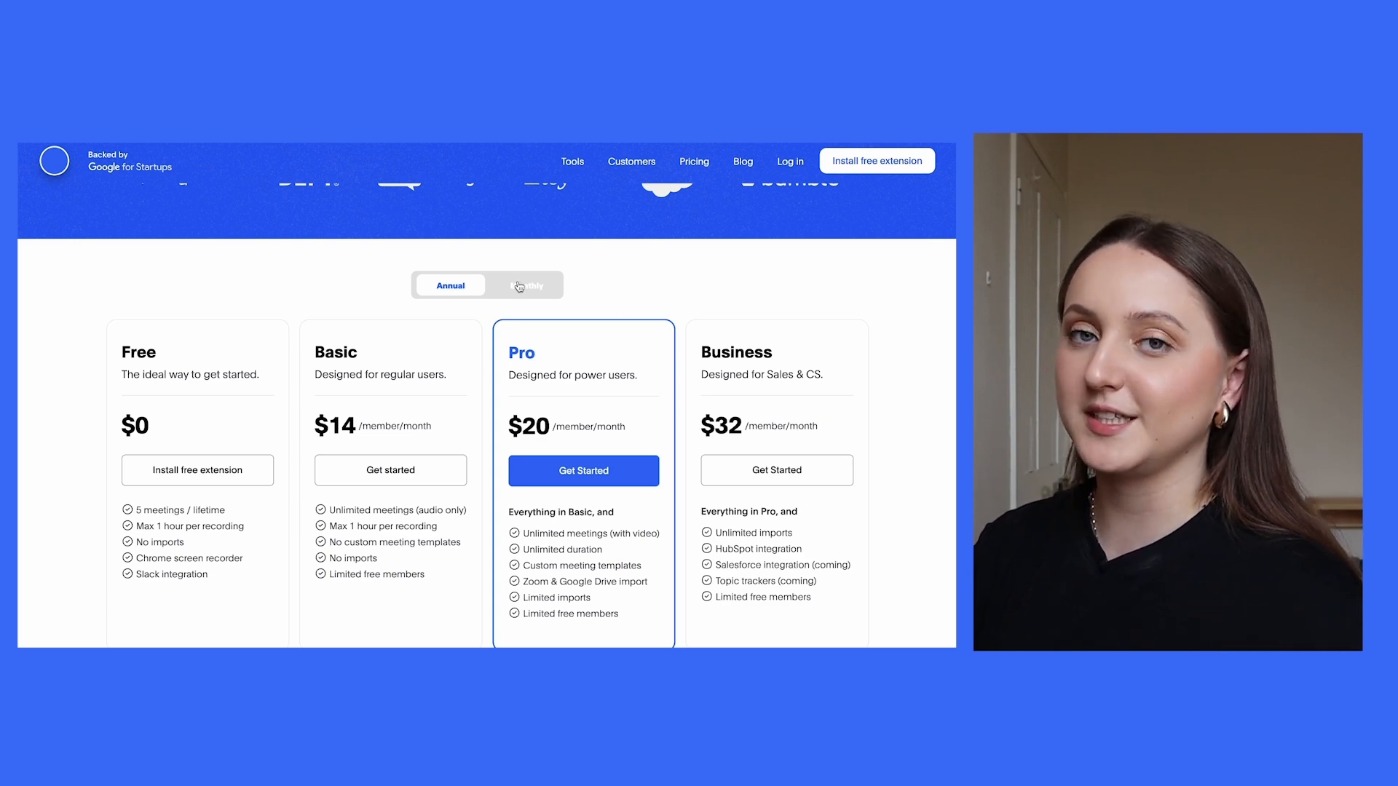
mouse_move(658, 283)
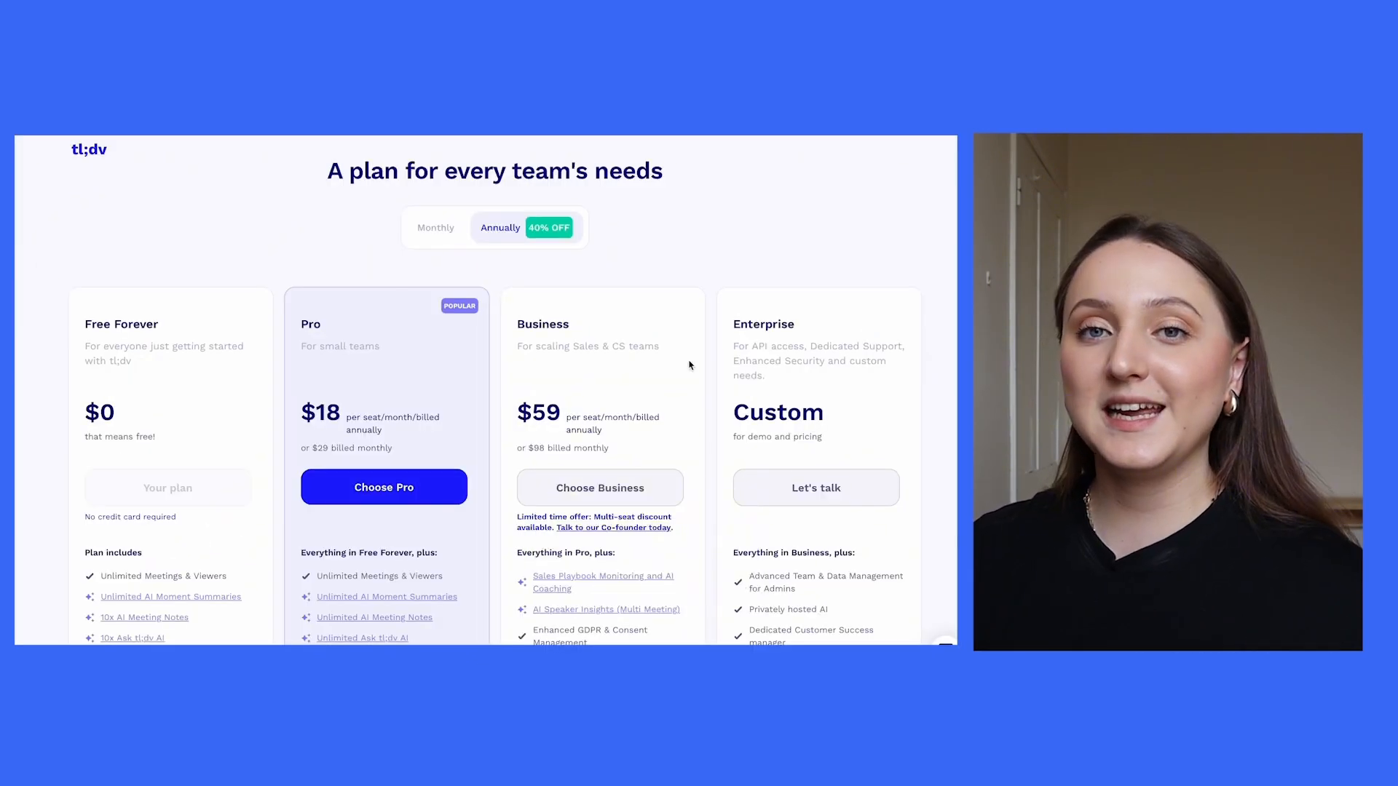
mouse_move(796, 180)
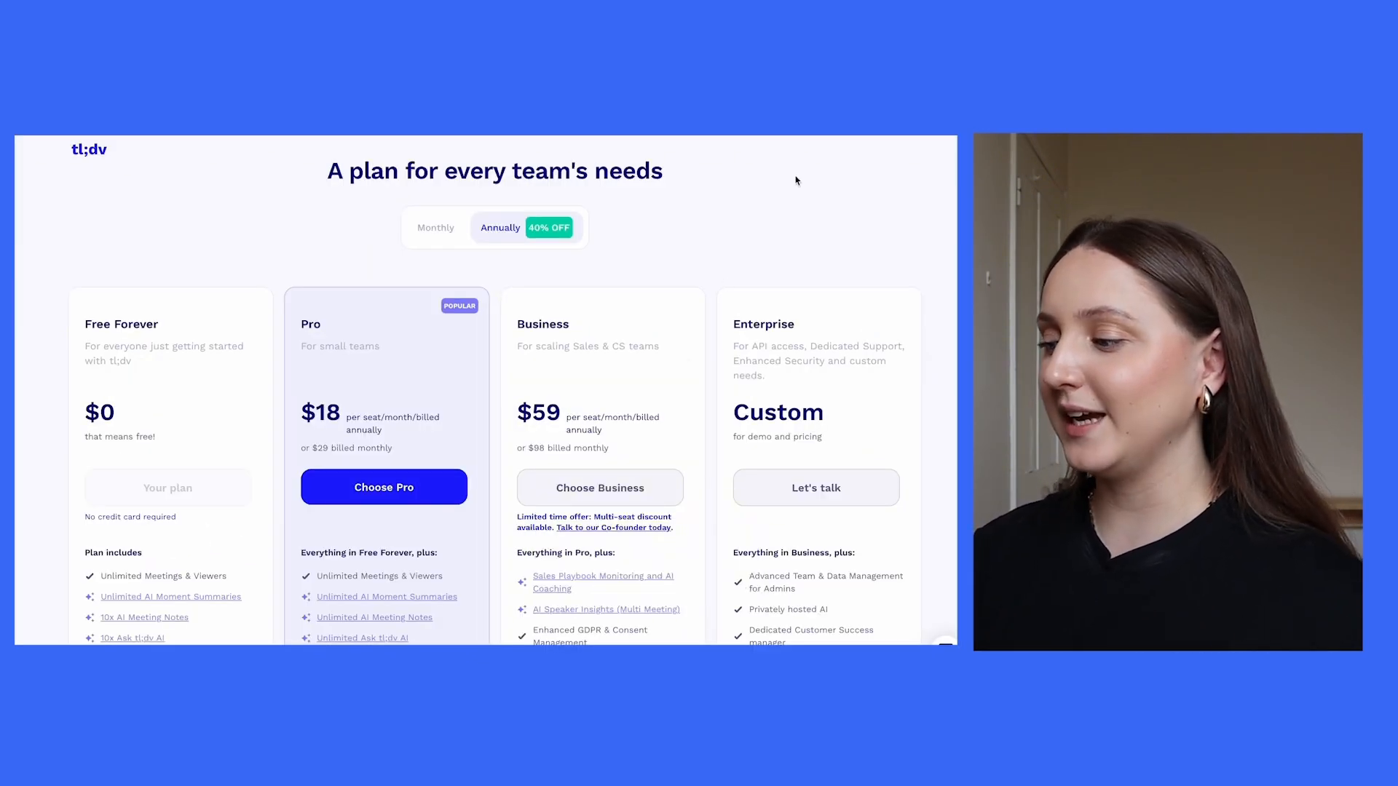
Step: Scroll through tl;dv's Free Forever, Pro, Business and Enterprise plan features to the Compare plans links
scroll("down", 3)
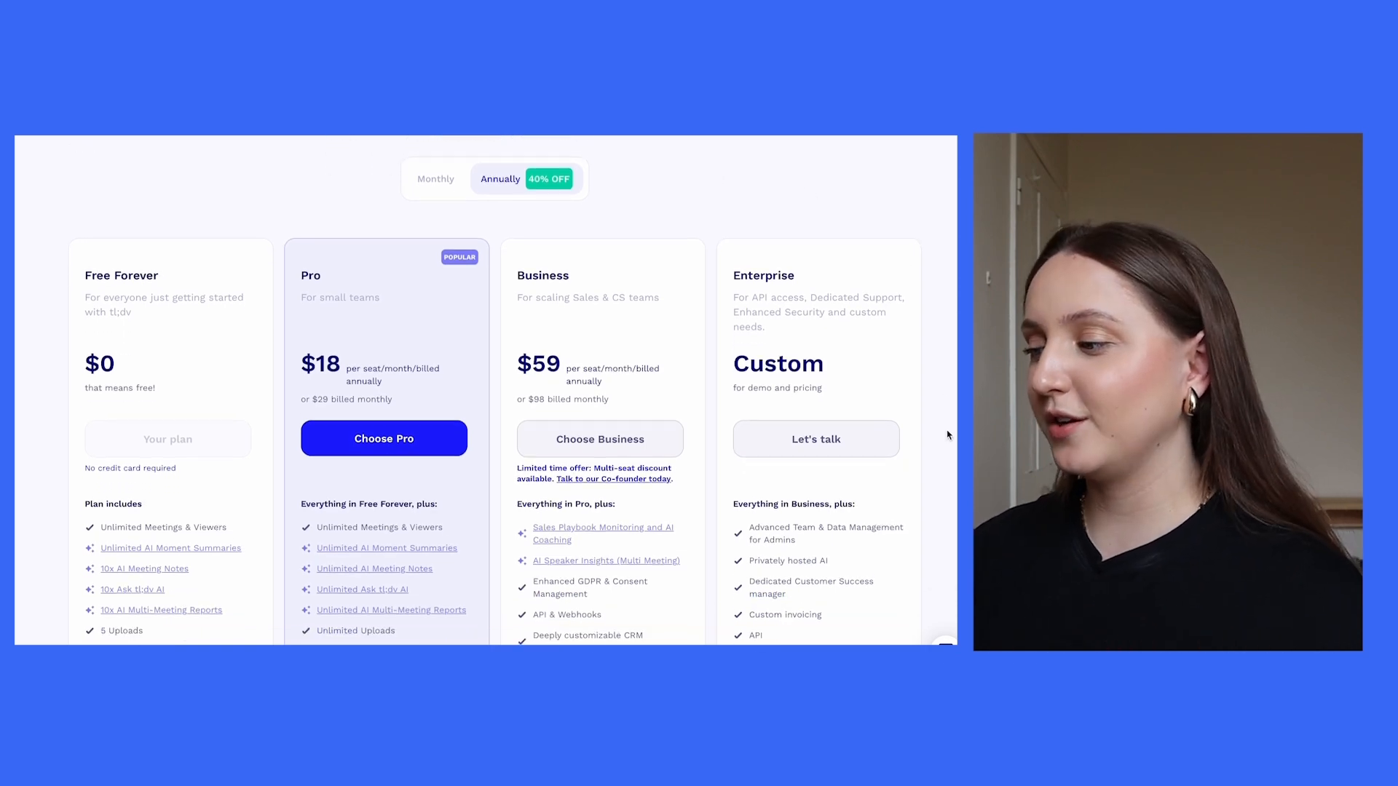
scroll("down", 3)
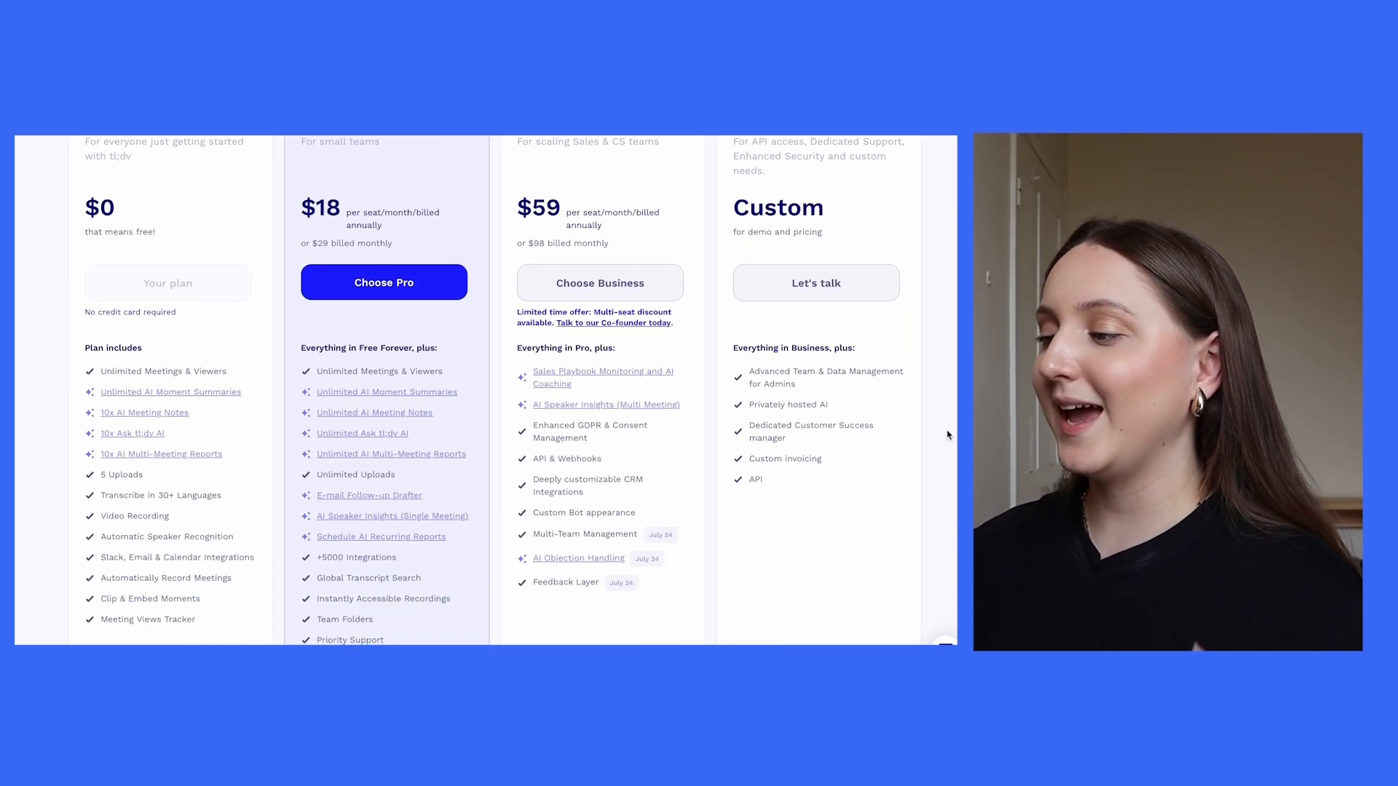
scroll("down", 3)
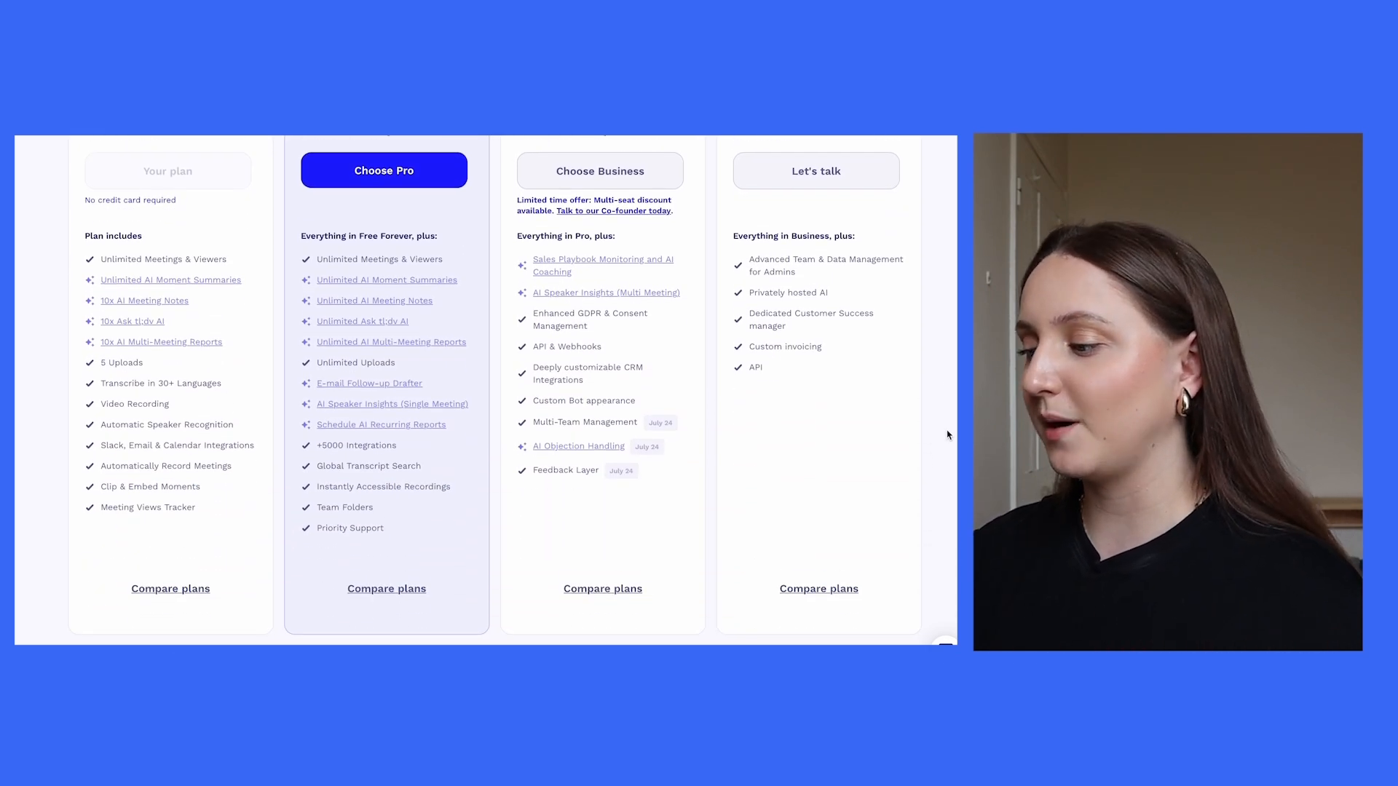
scroll("up", 3)
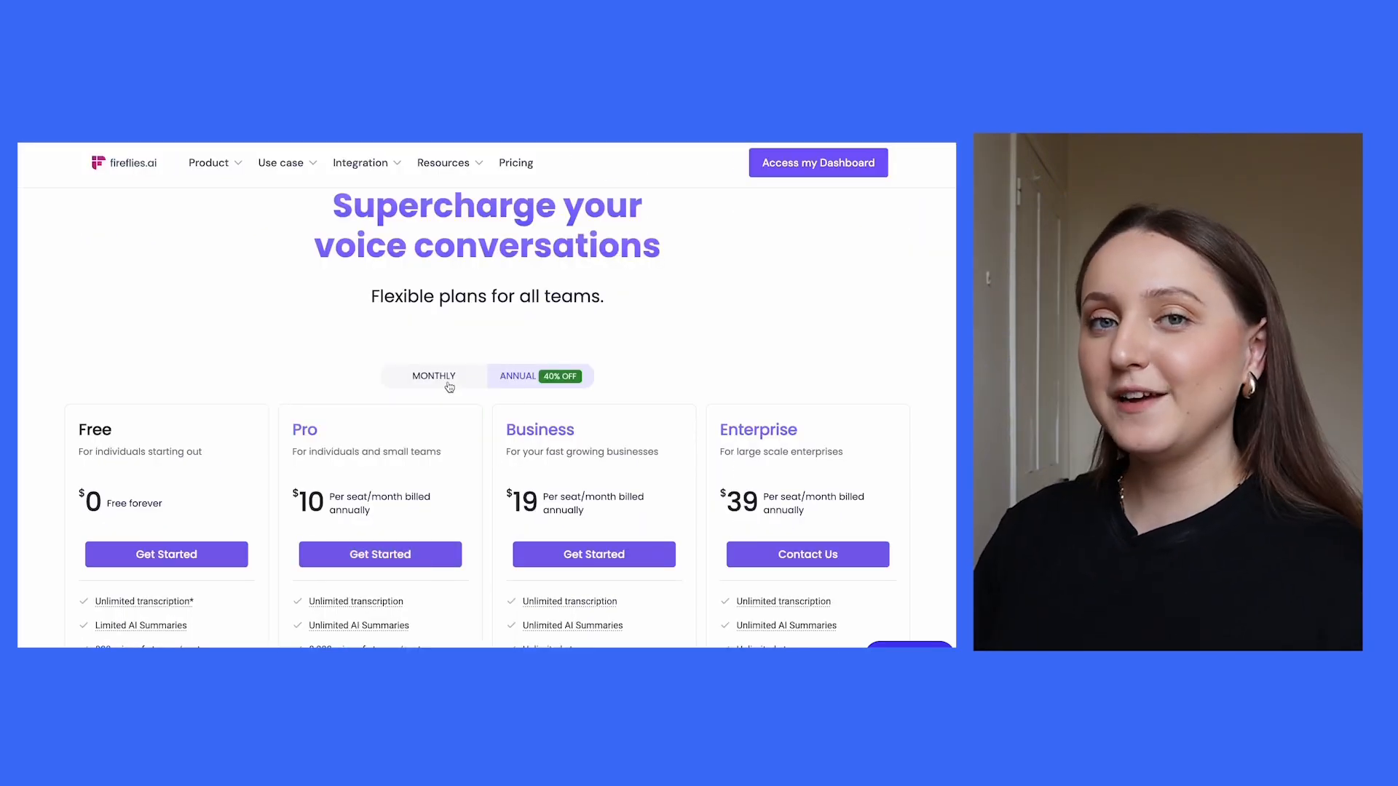
Step: Scroll through Fireflies.ai's annual Free, Pro, Business and Enterprise prices
scroll("down", 3)
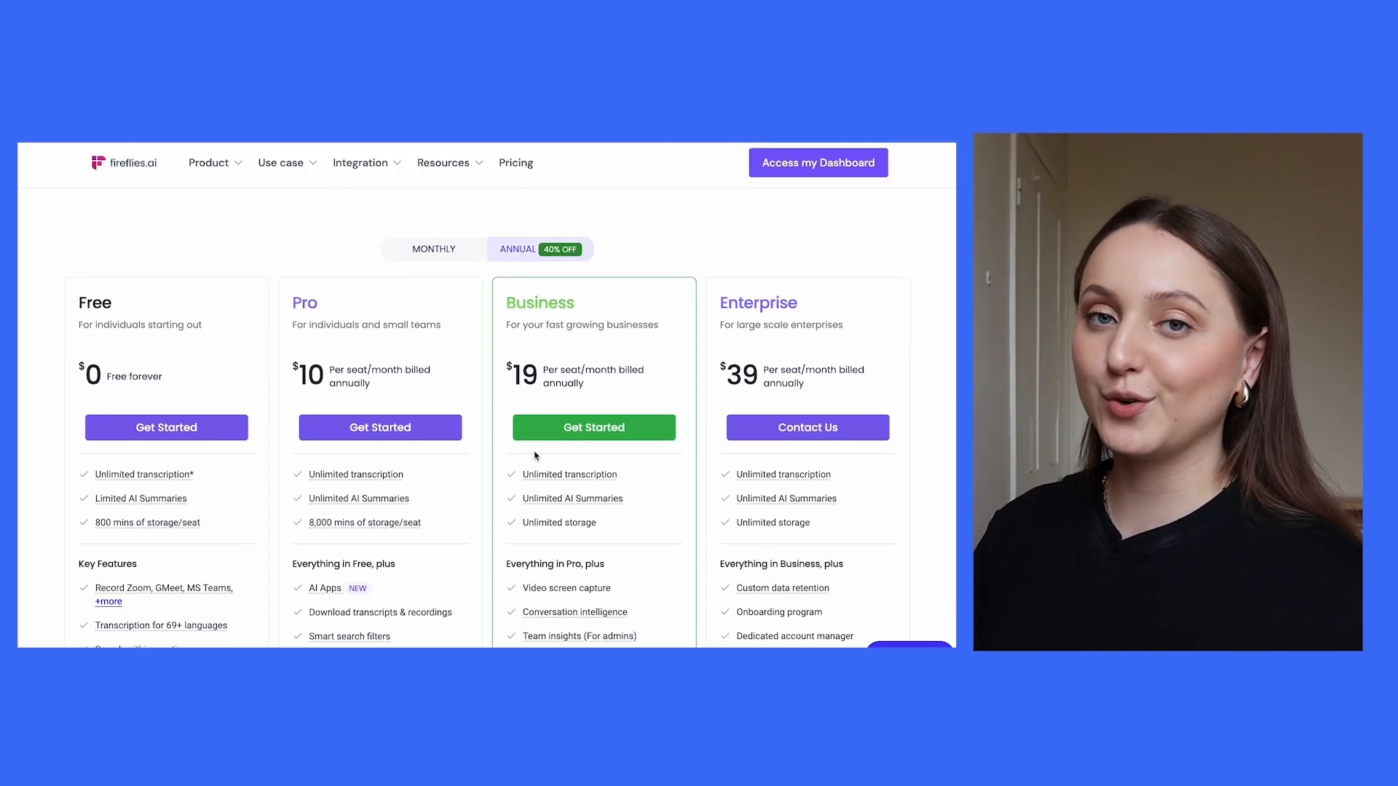
mouse_move(664, 261)
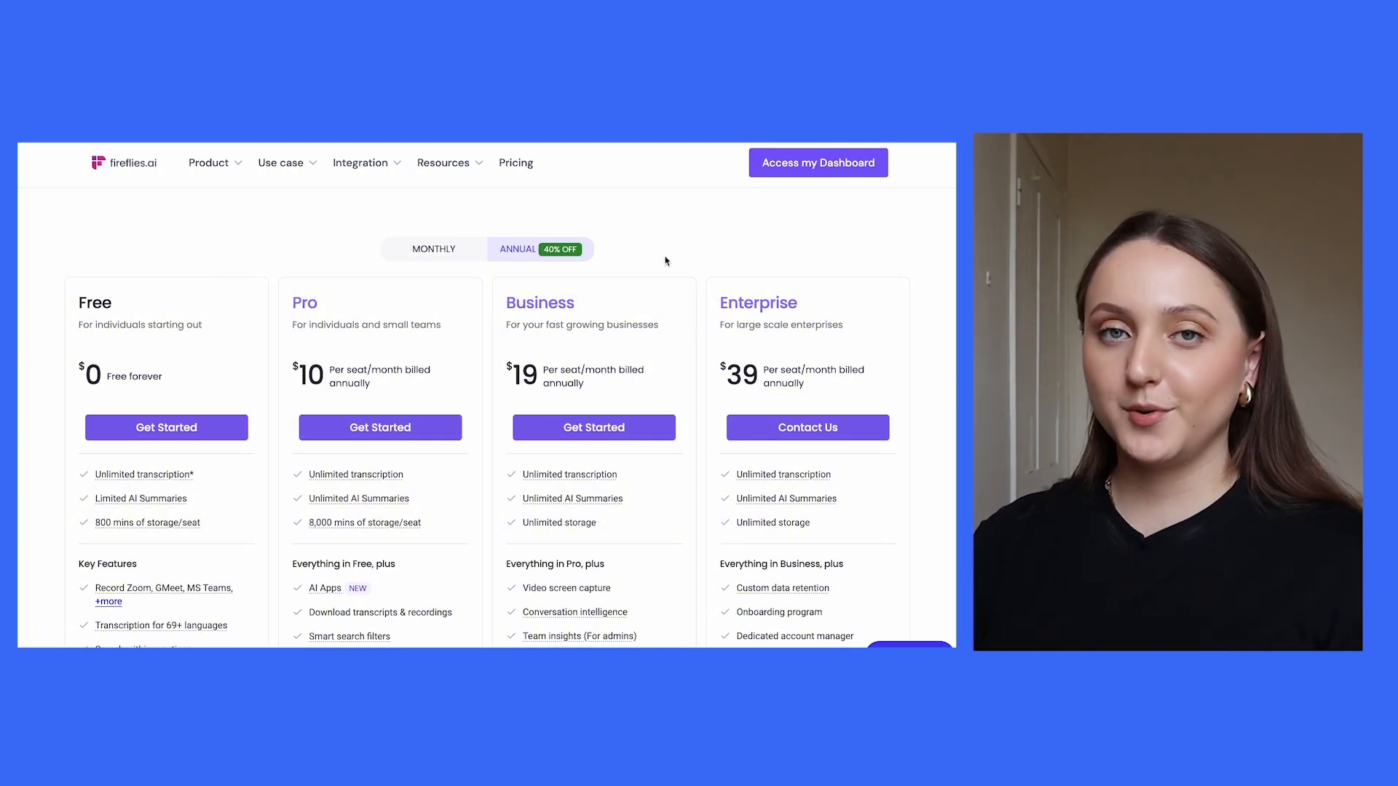
mouse_move(586, 399)
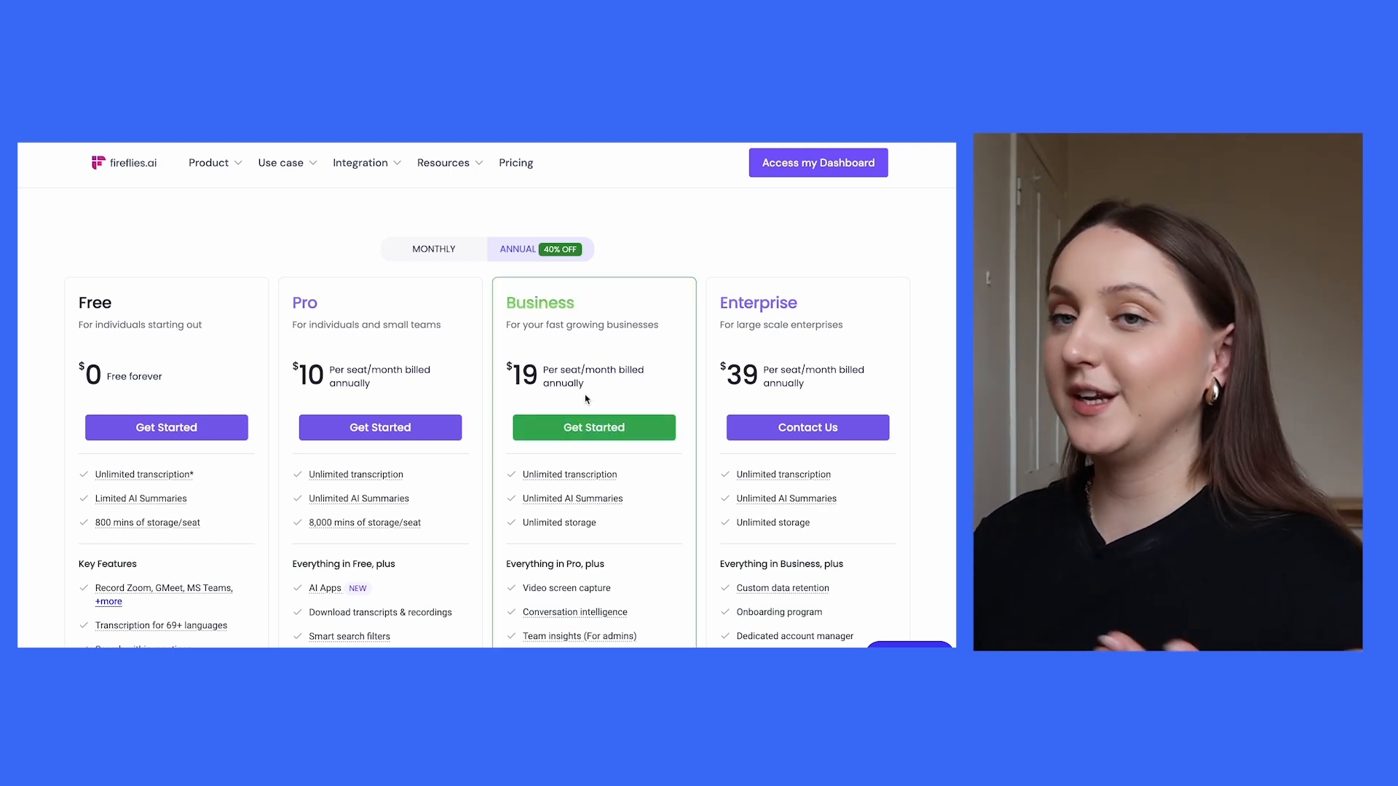
scroll("down", 3)
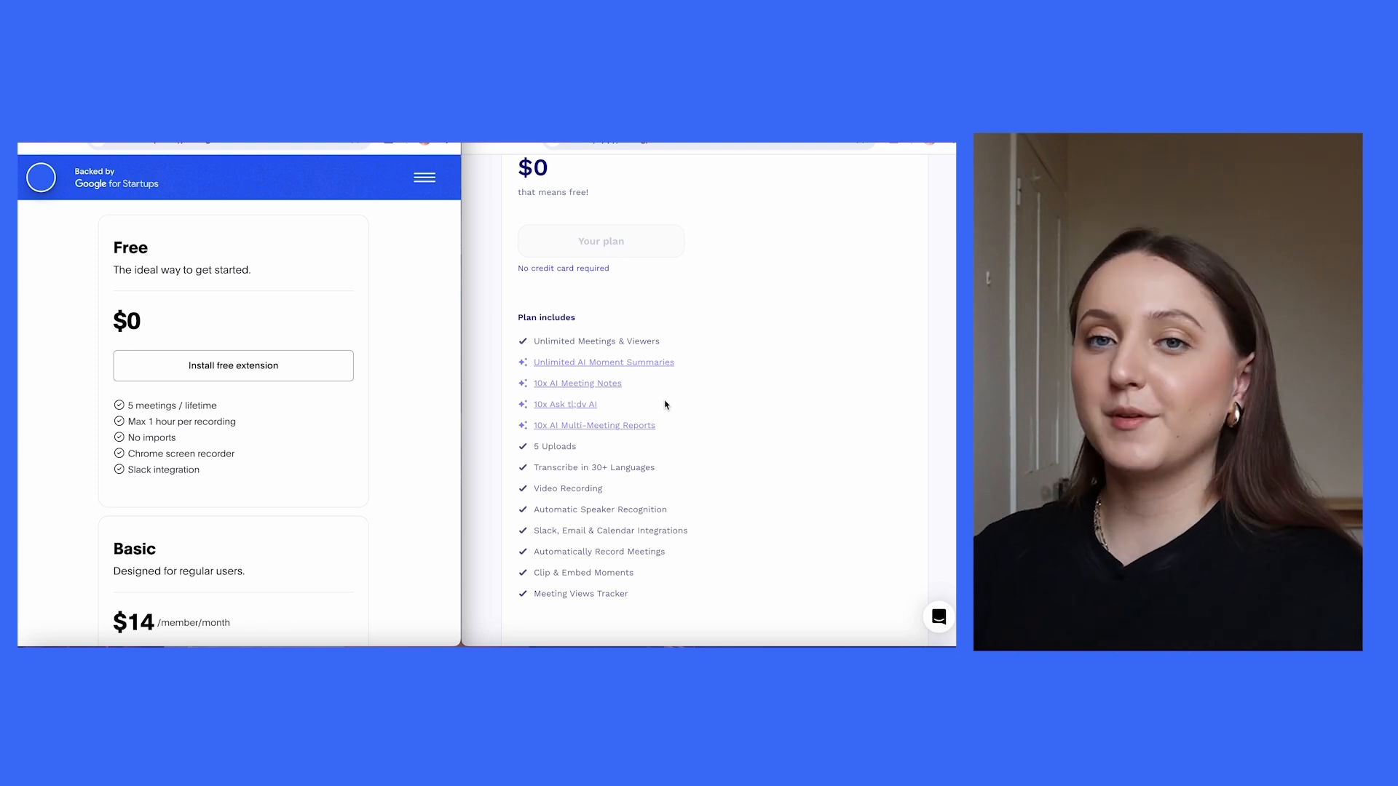
Step: Scroll the Bluedot pricing pane to the $20 per member Pro plan
scroll("up", 3)
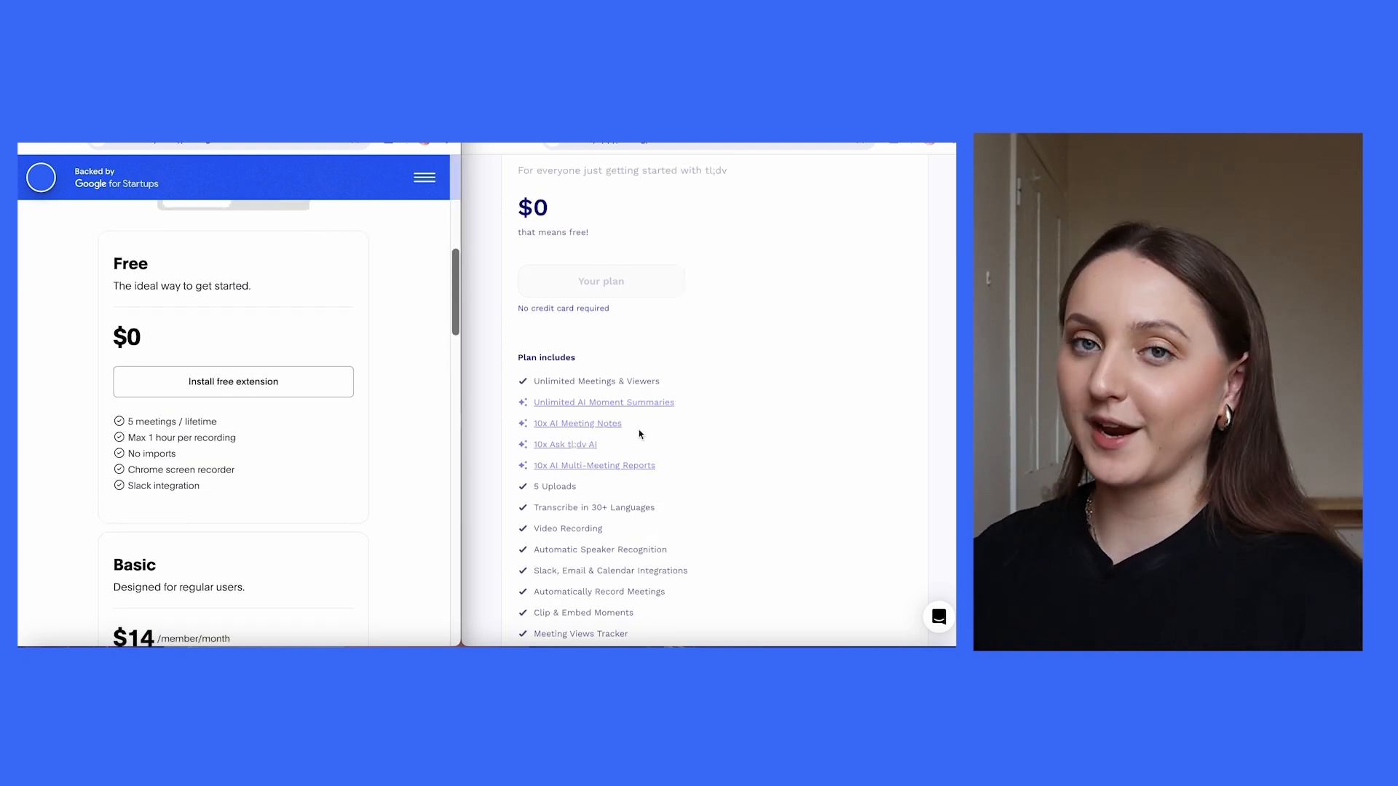
scroll("down", 3)
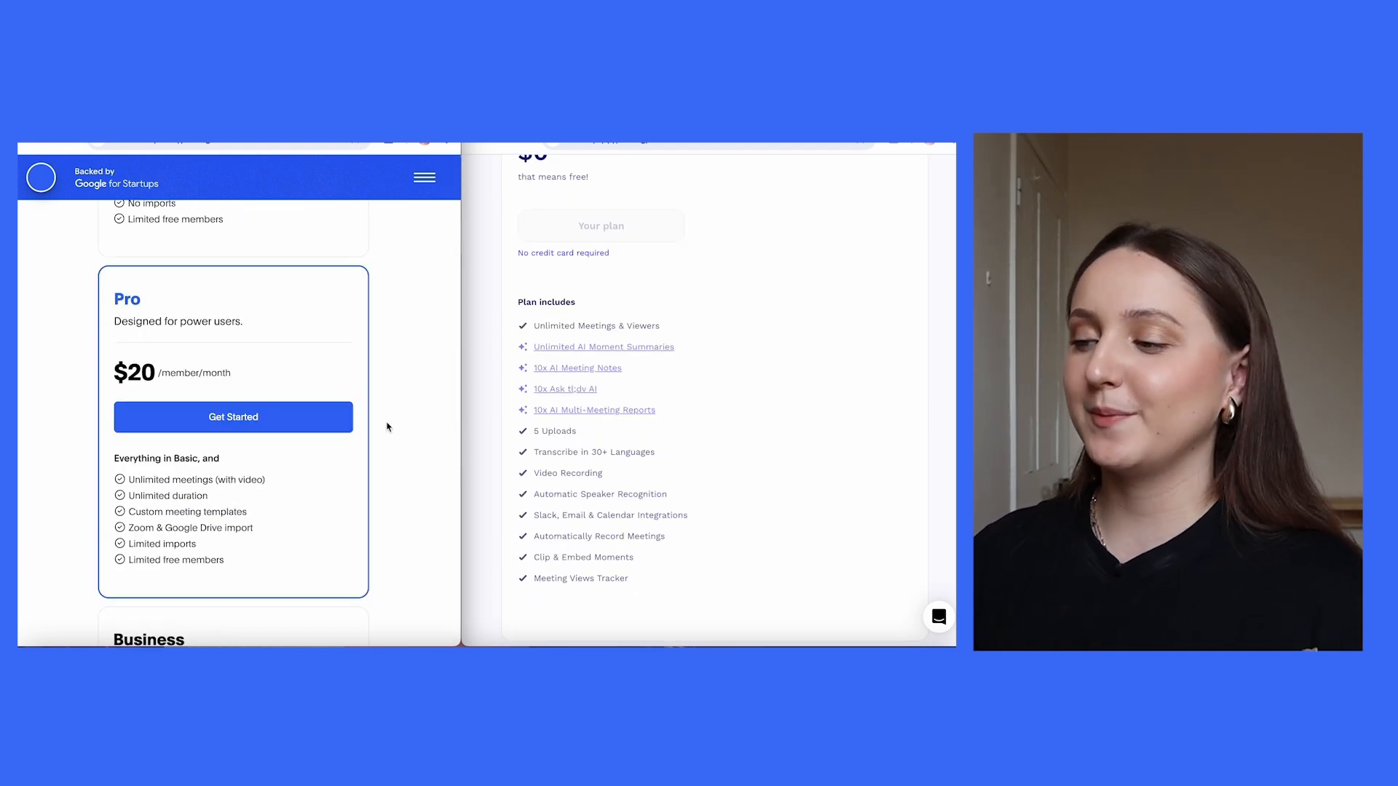